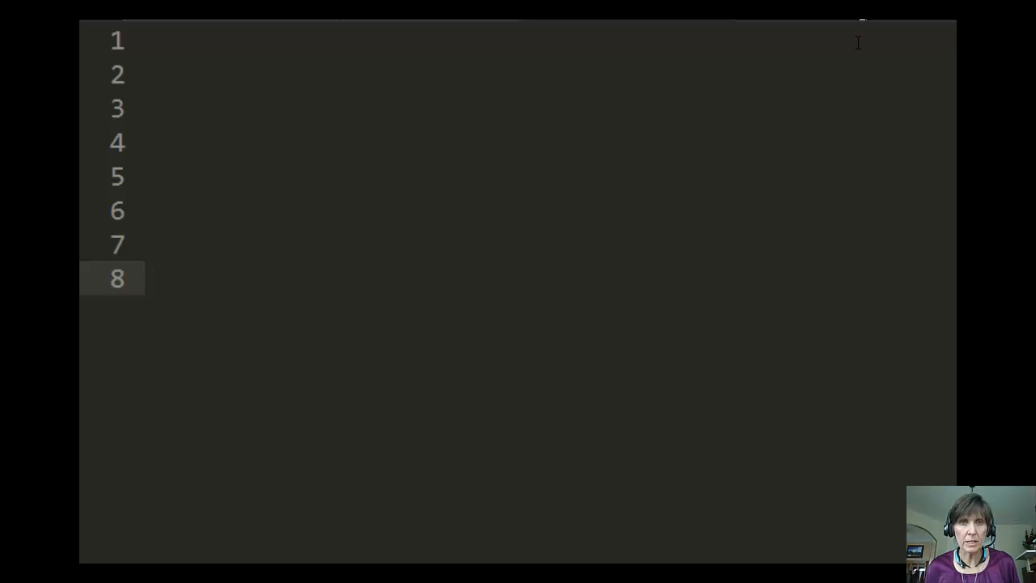
mouse_move(857, 89)
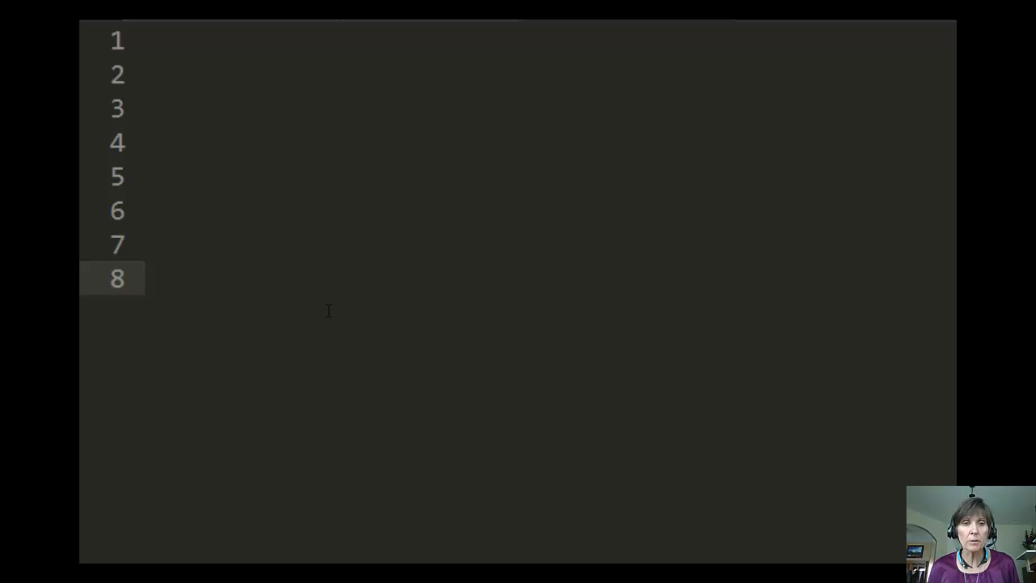
click(213, 278)
text(0 1)
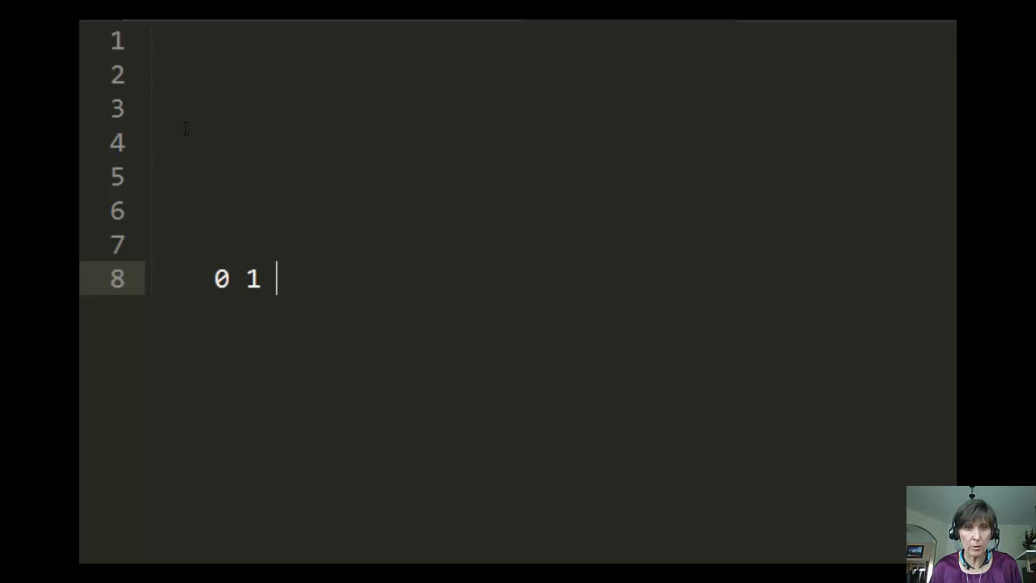
text(2 3 4)
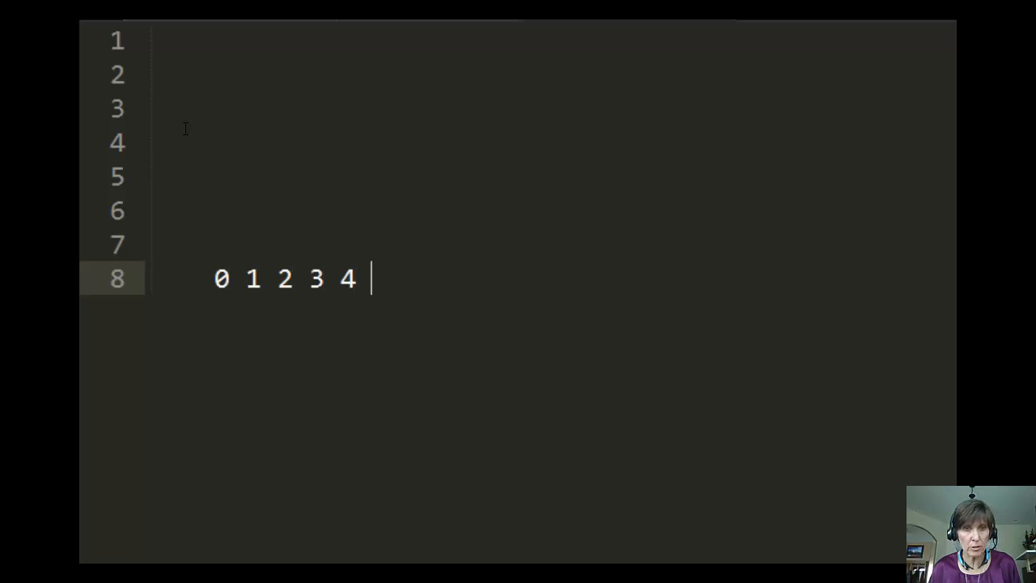
text(5 6 7 8 9)
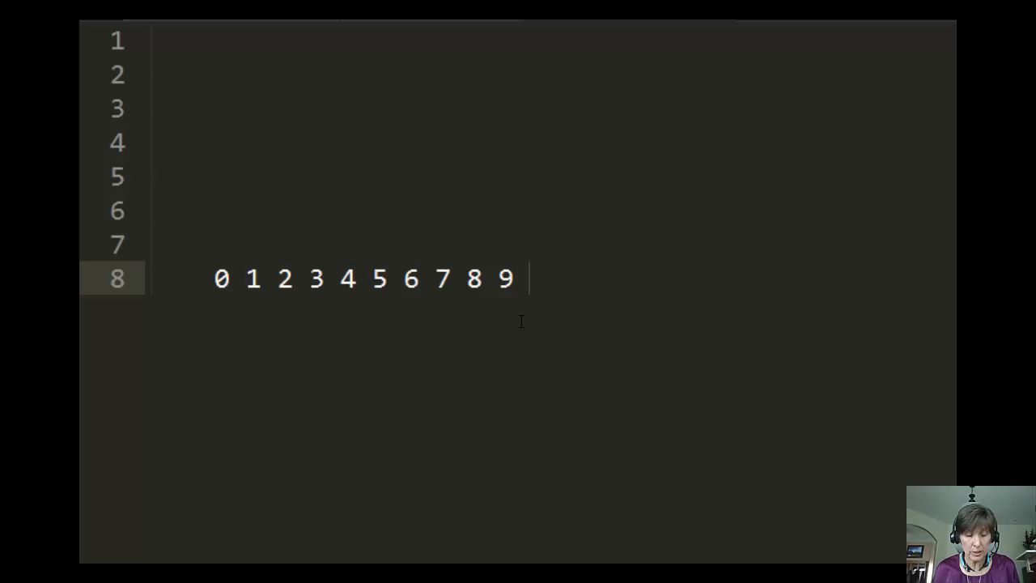
text(A)
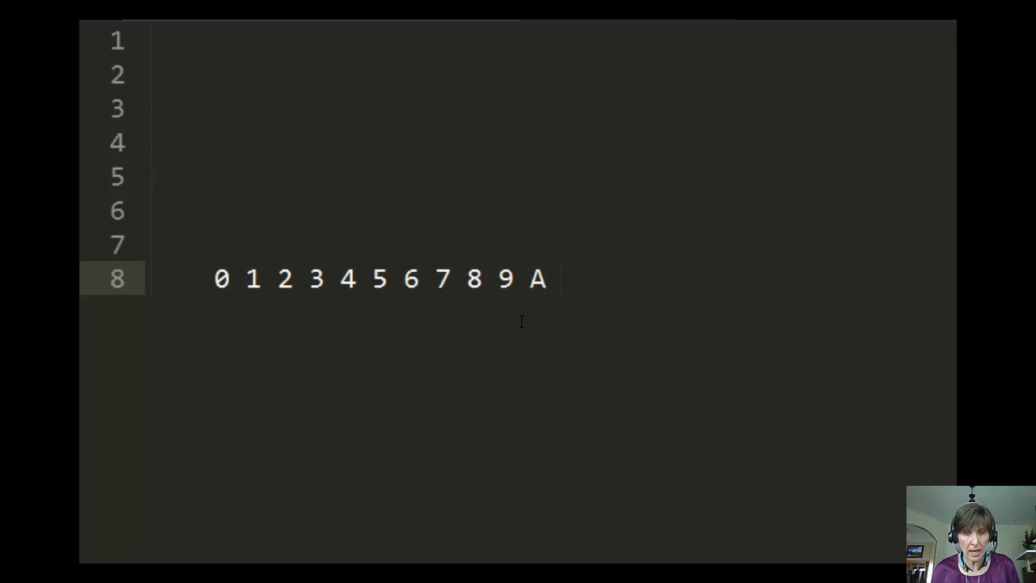
text(B)
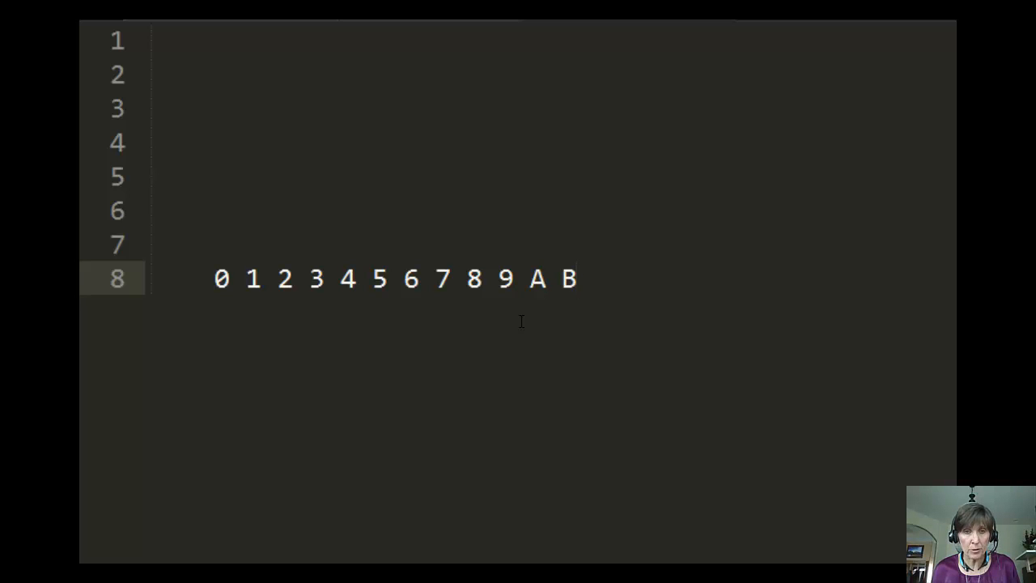
text(C)
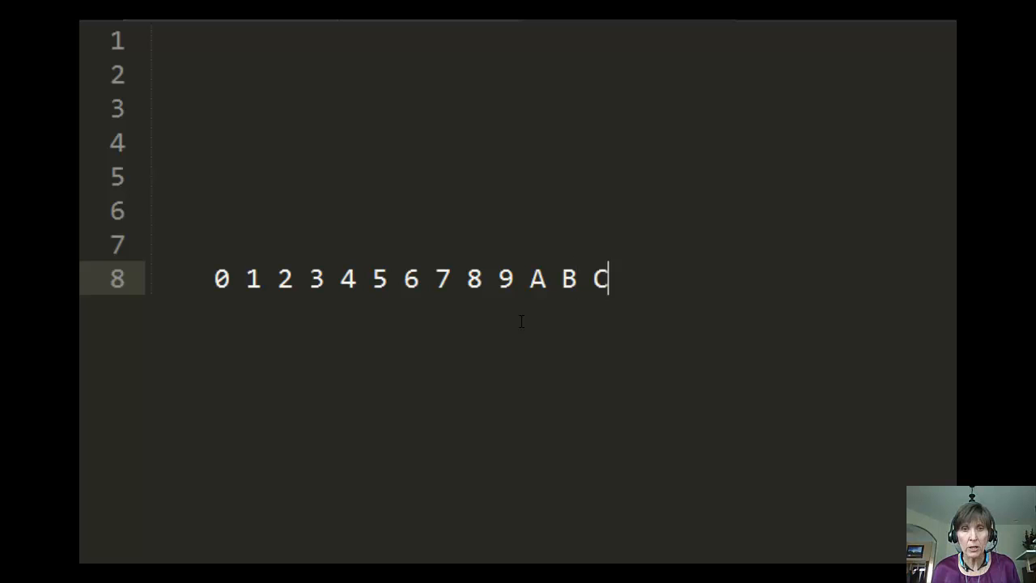
text(" ")
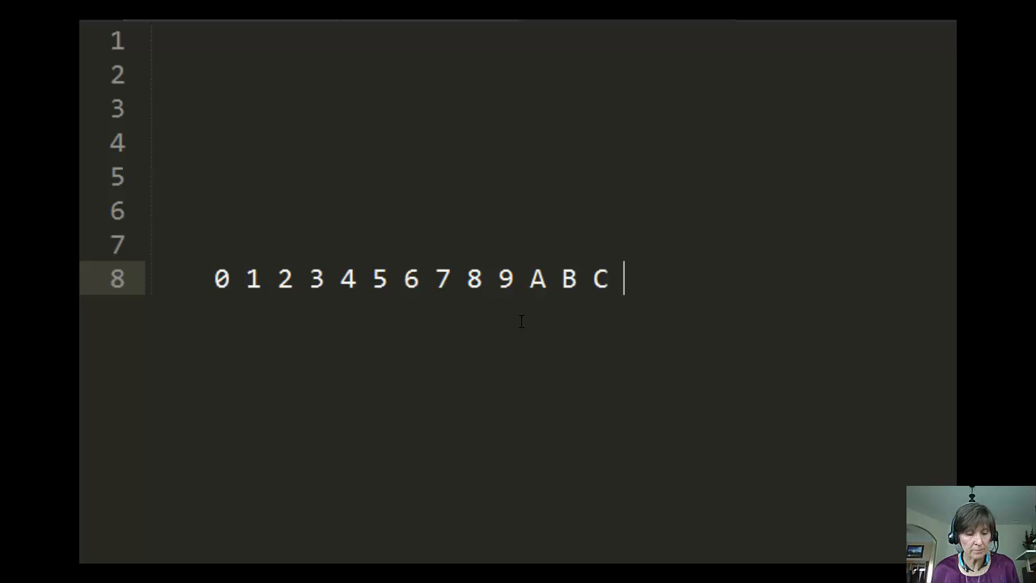
text(D)
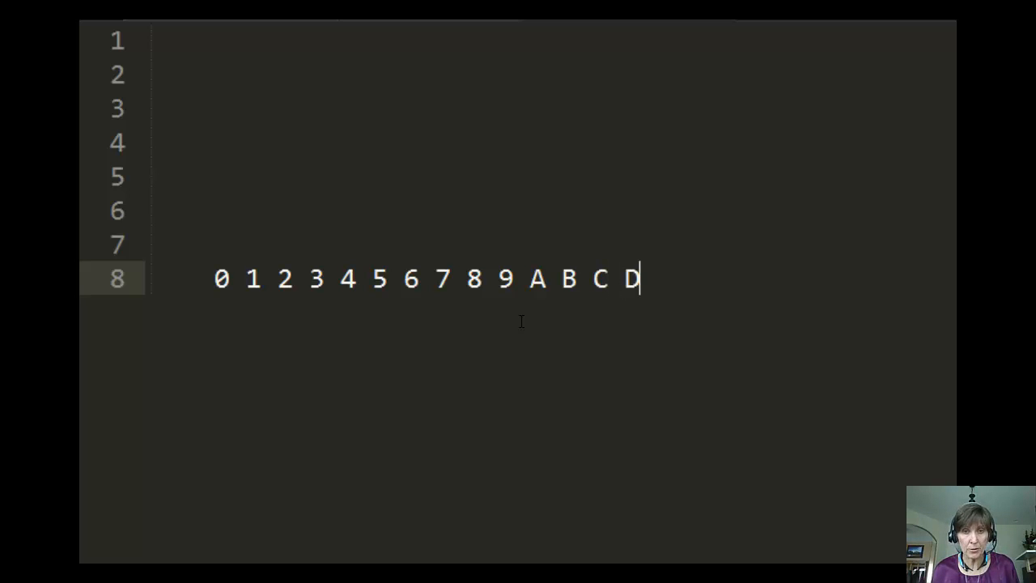
text(E)
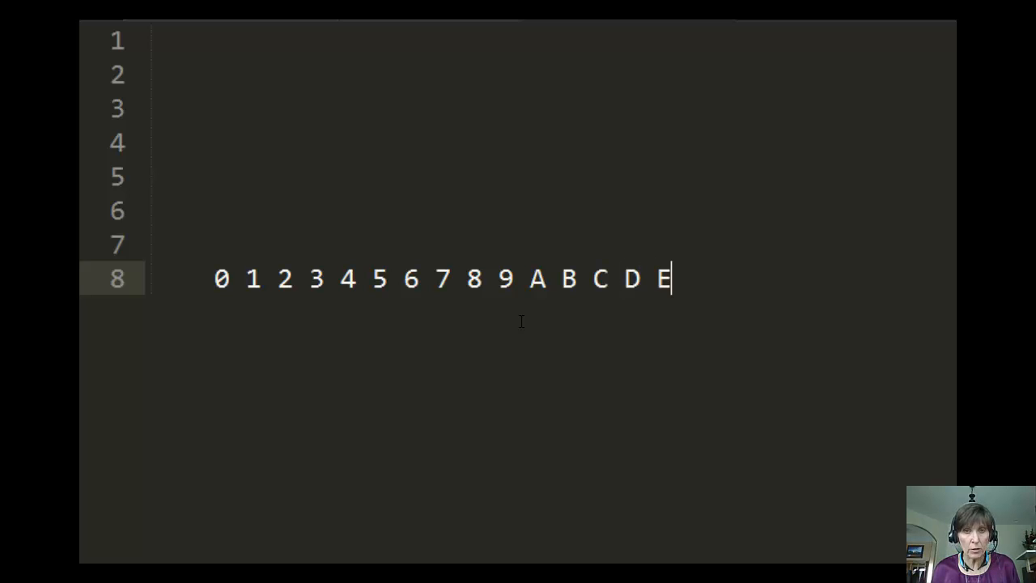
text(F)
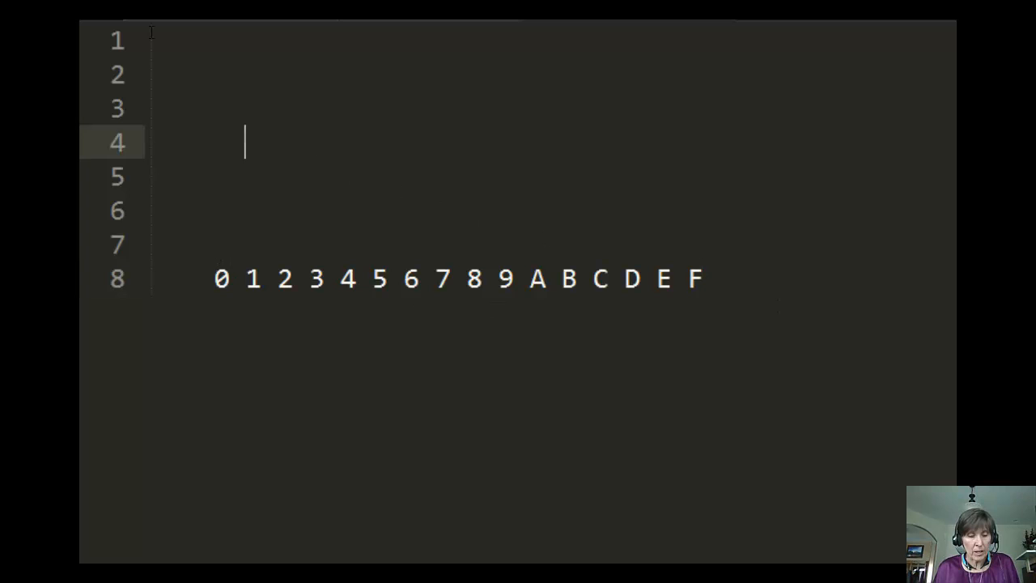
- Enter the black colour code #000000 on line 4
text(#)
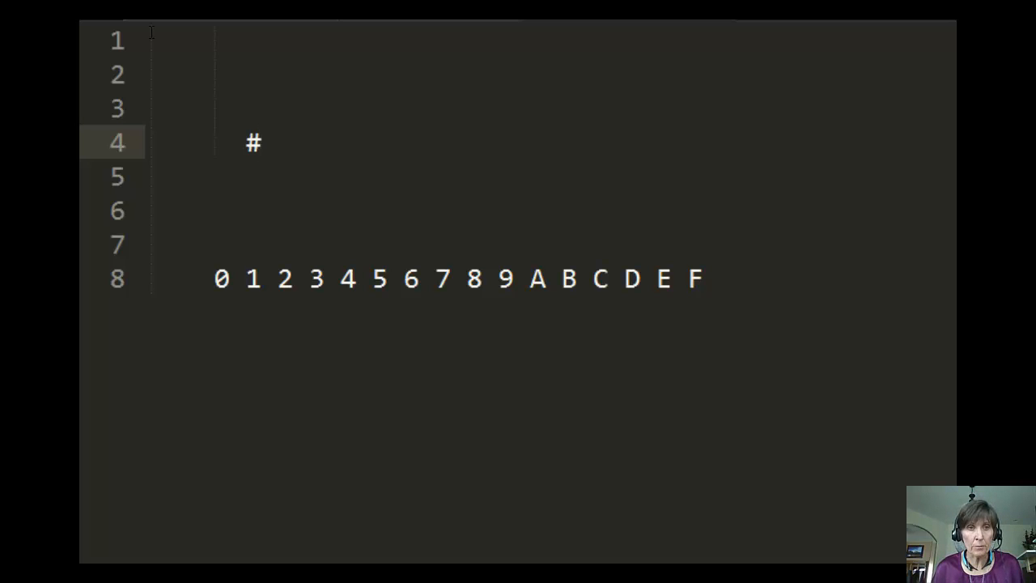
text(00)
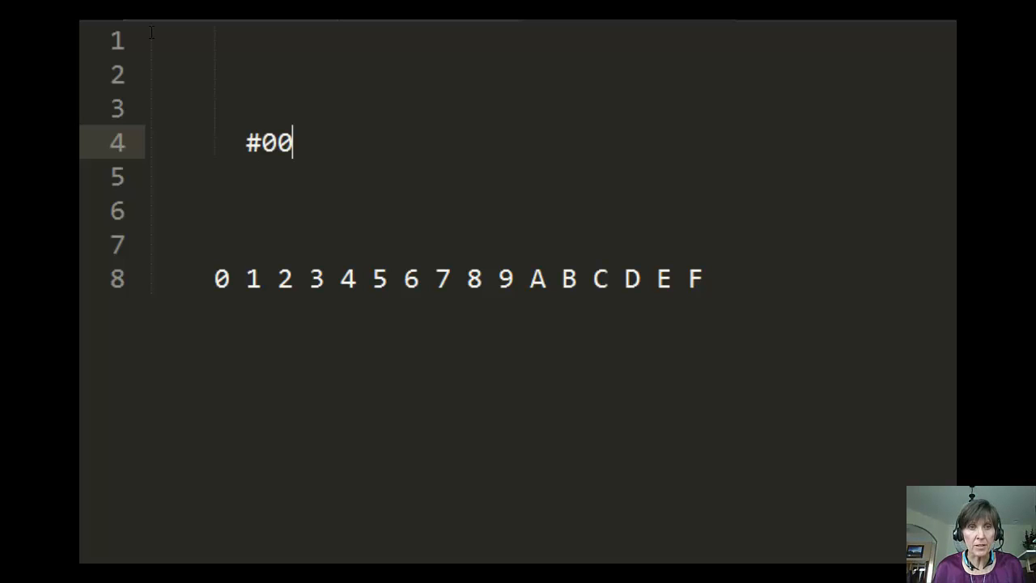
text(00)
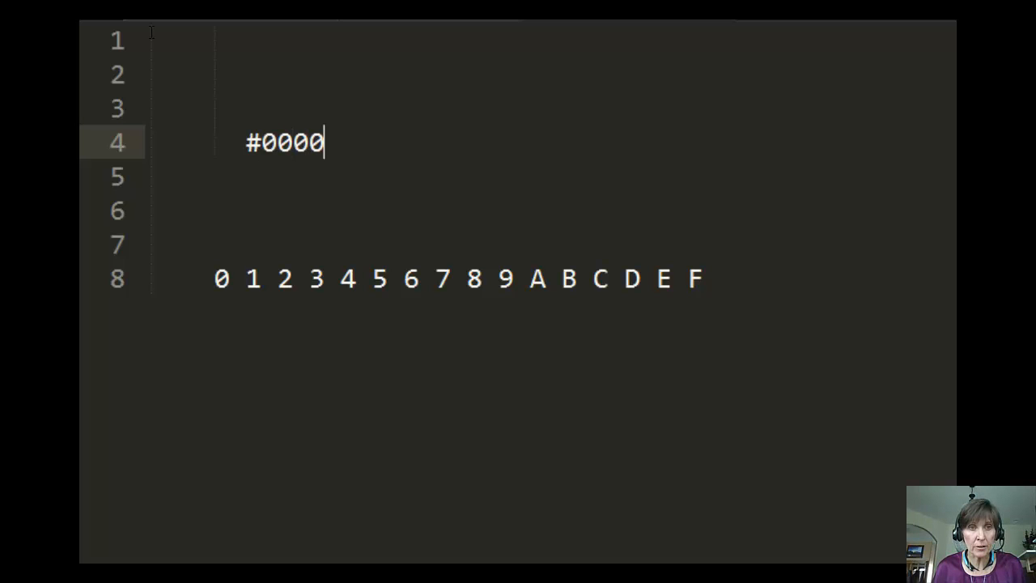
text(00)
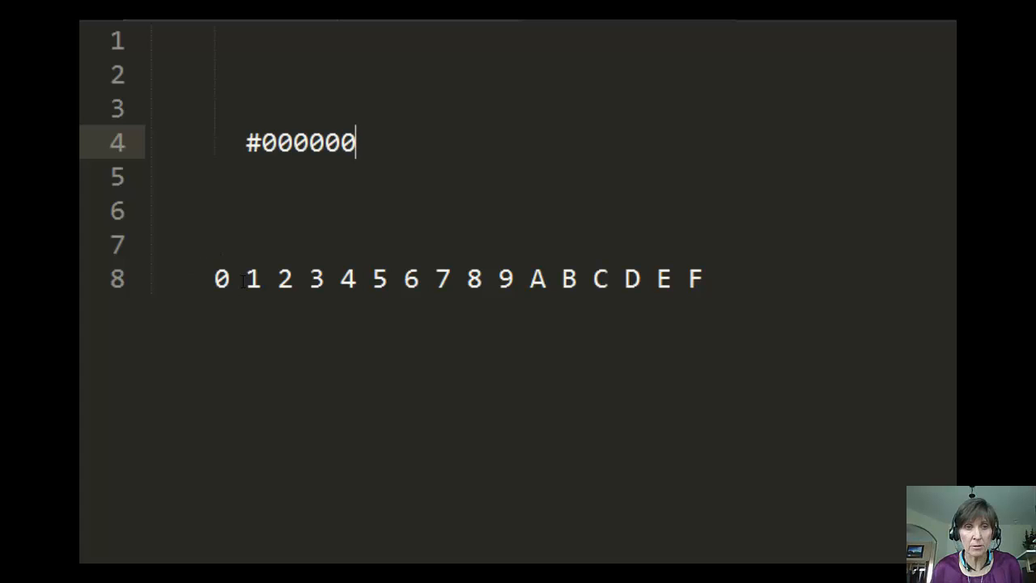
mouse_move(378, 145)
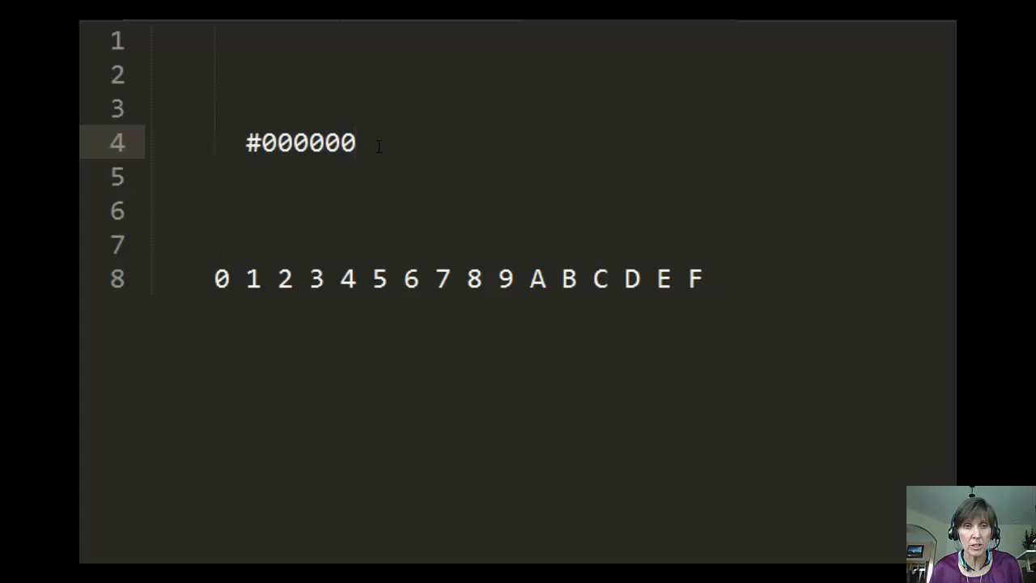
- Replace the zeros with lowercase ffffff, then retype them as uppercase FFFFFF
double_click(307, 142)
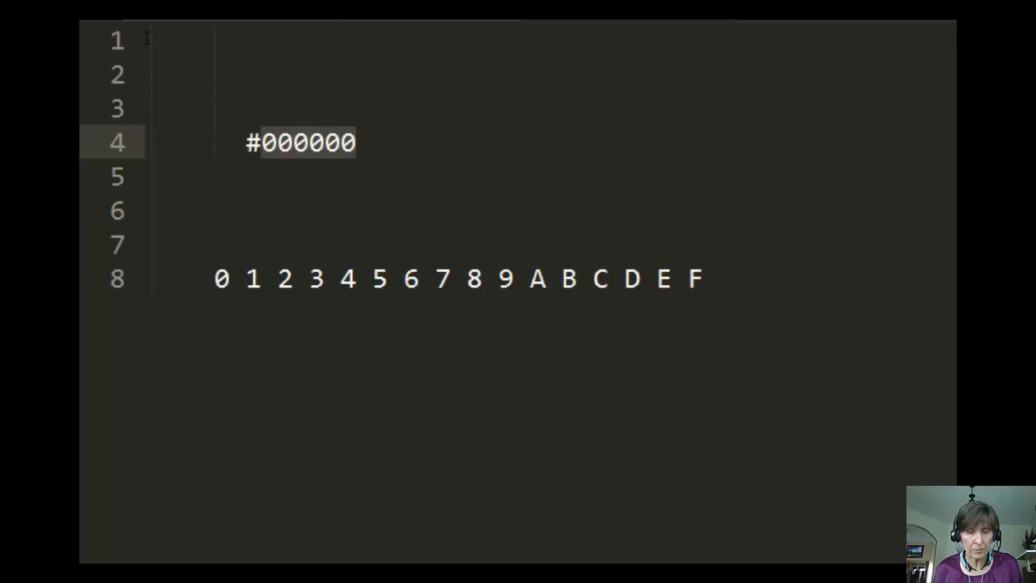
text(ffffff)
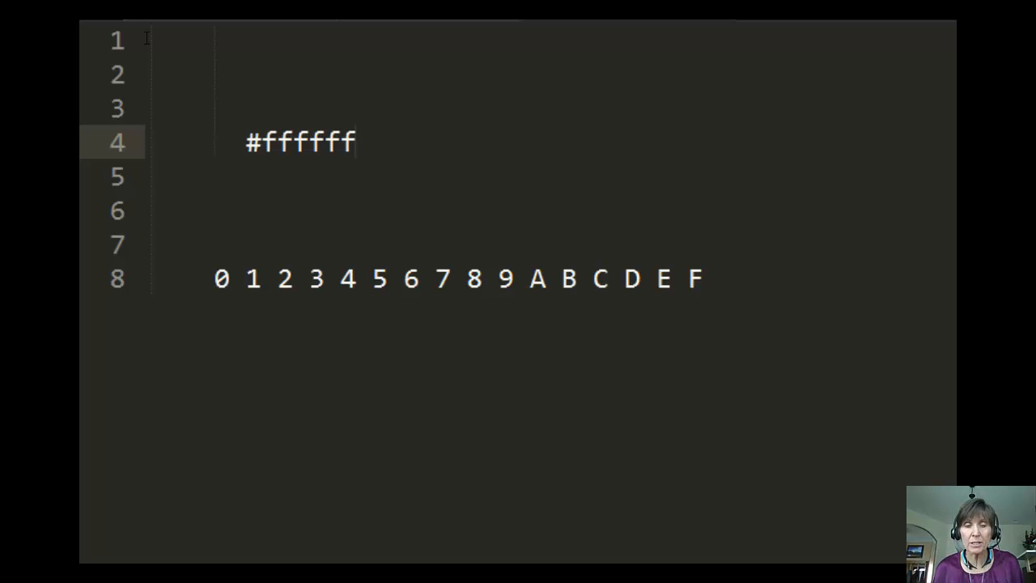
key(Backspace)
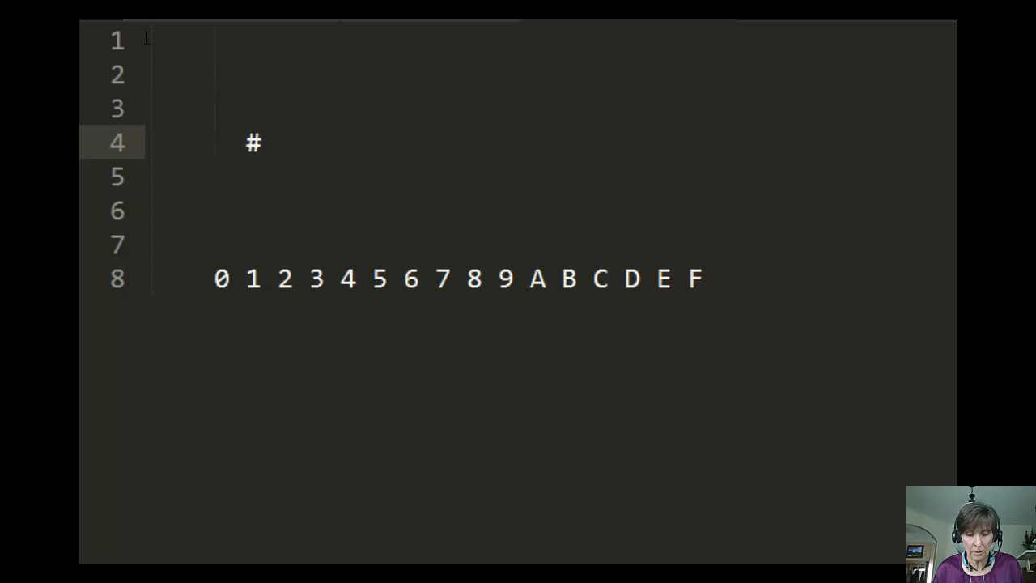
text(FFFFF)
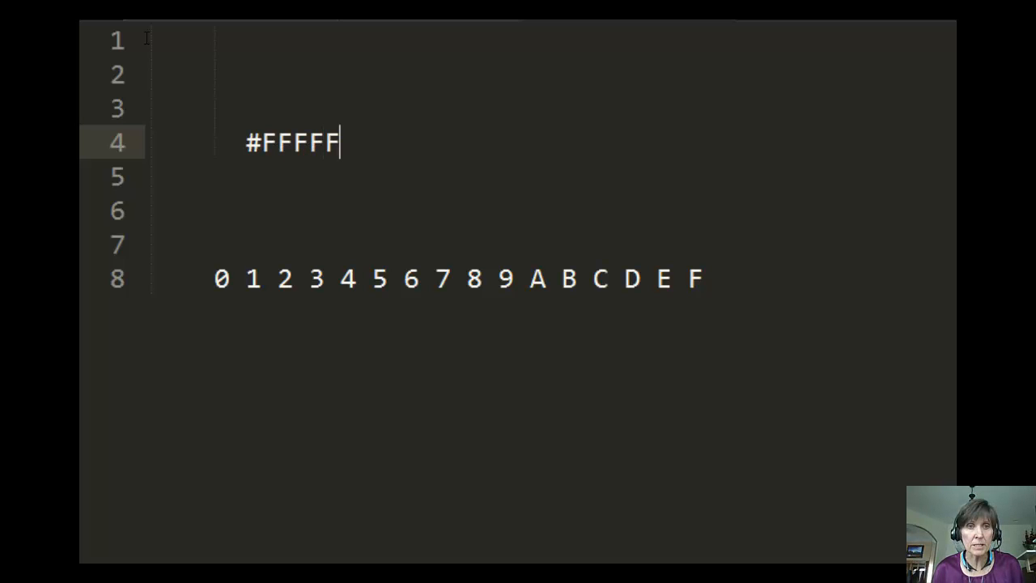
text(F)
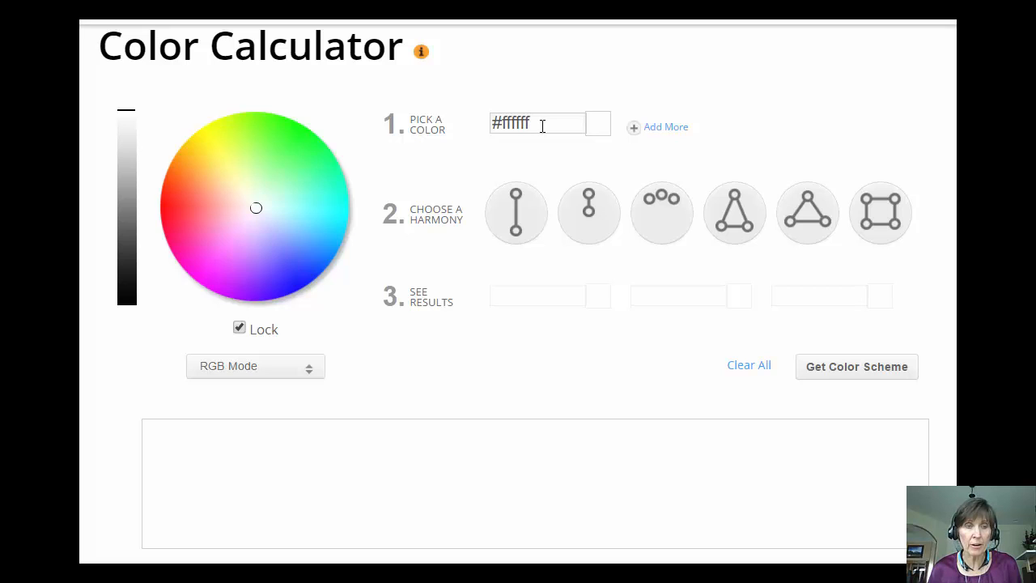
- Enter FF0000 as the first picked colour and apply the red swatch
click(537, 123)
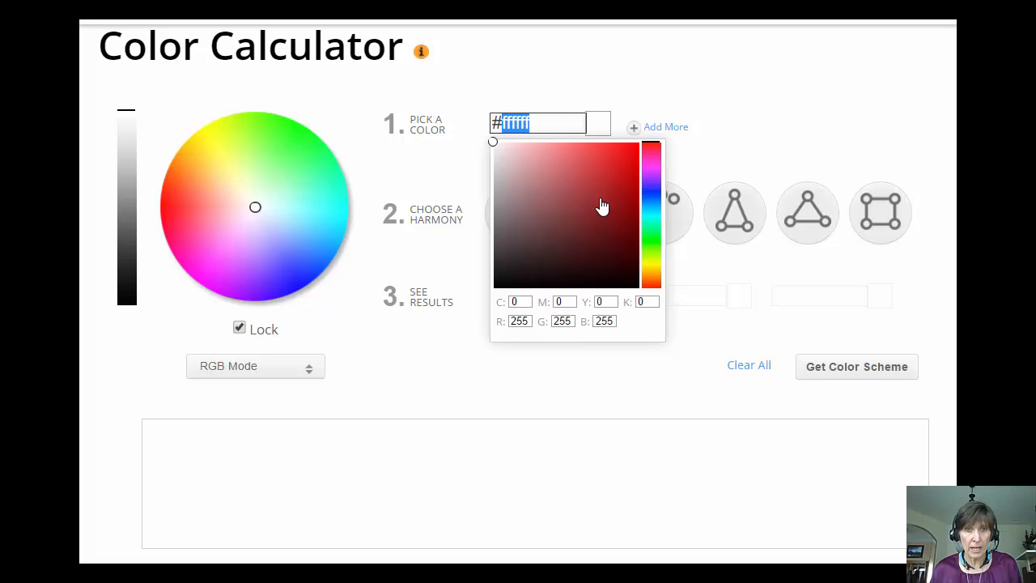
mouse_move(606, 210)
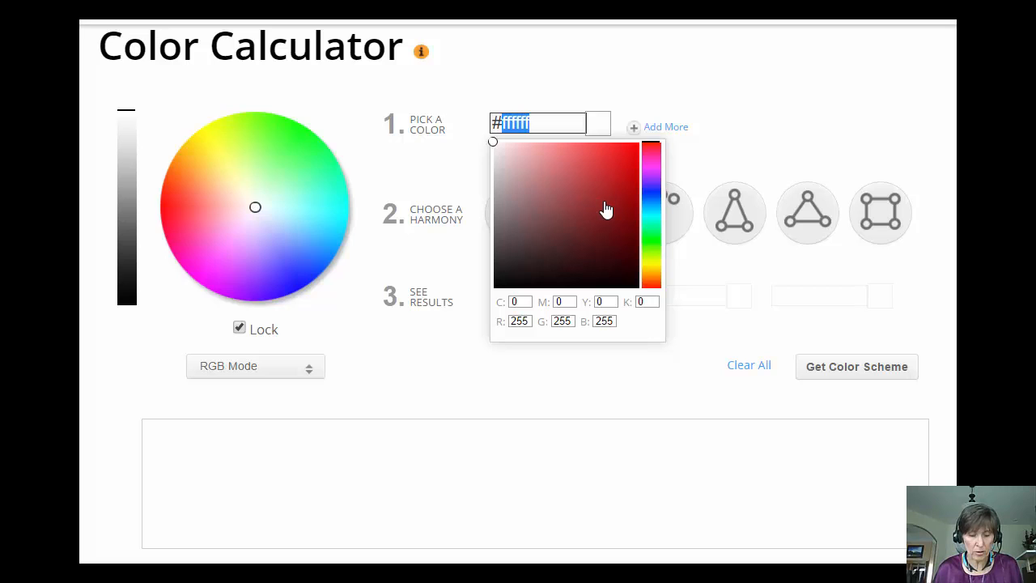
text(FF)
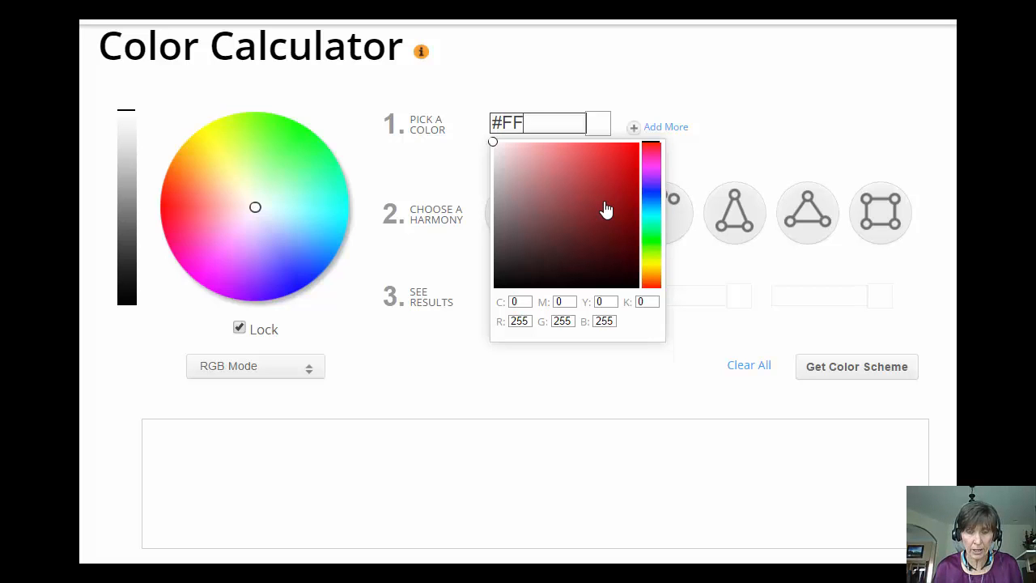
text(0000)
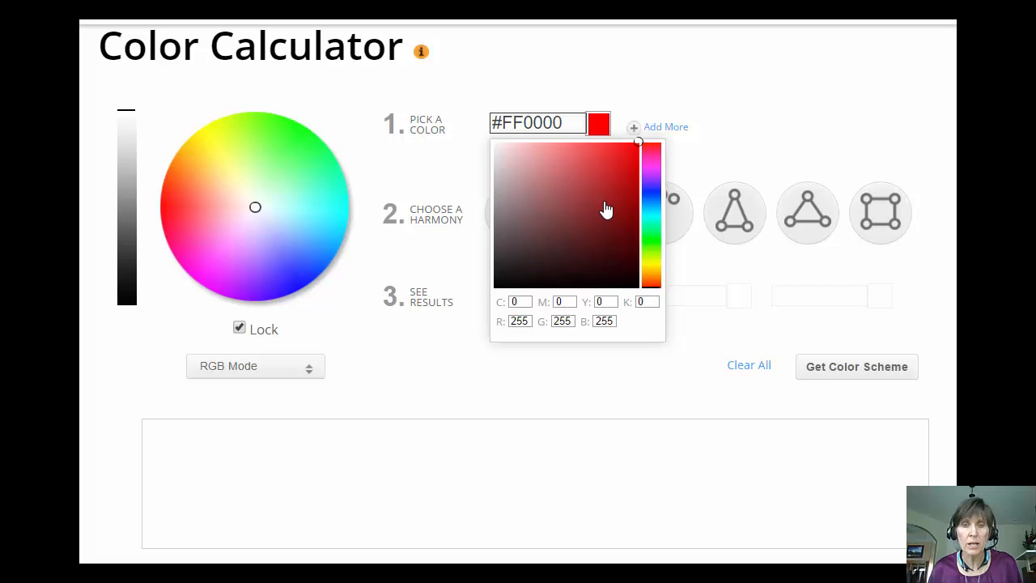
click(598, 123)
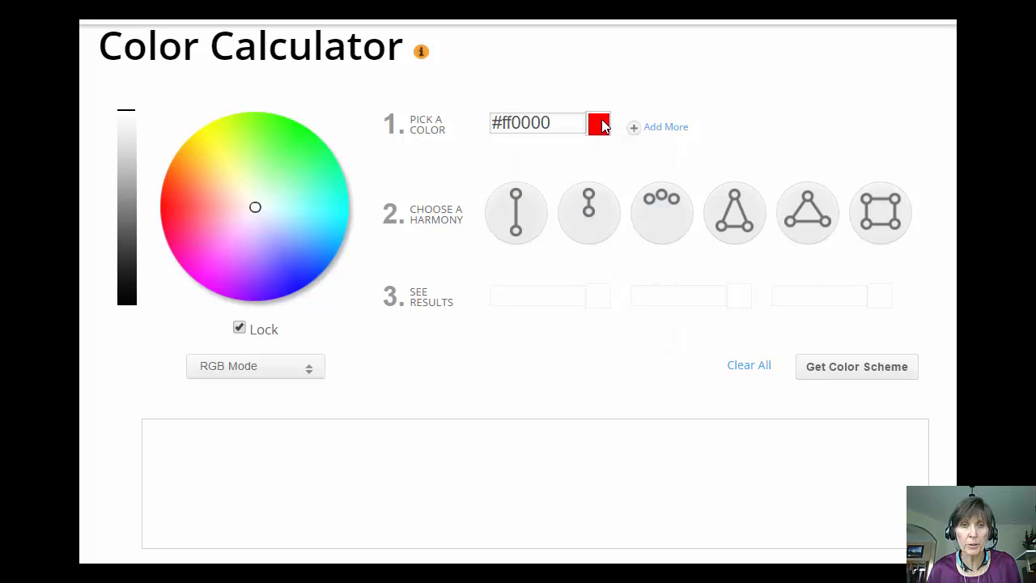
mouse_move(588, 213)
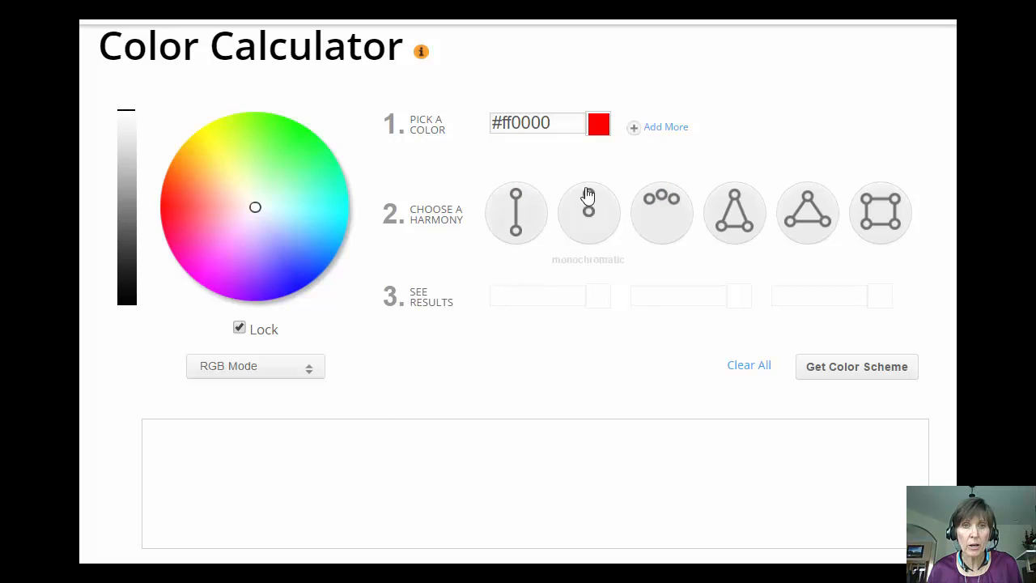
click(598, 123)
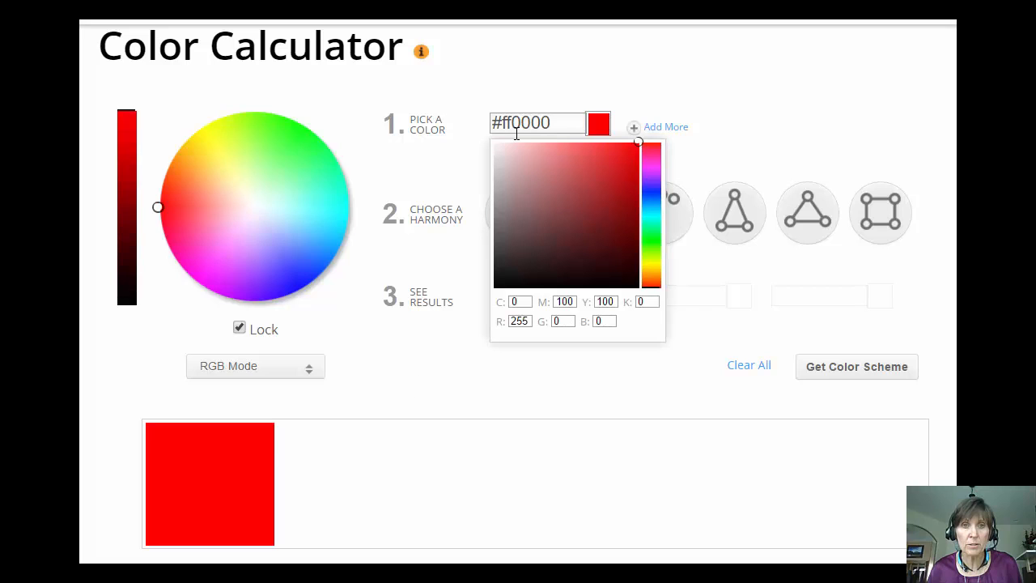
mouse_move(396, 379)
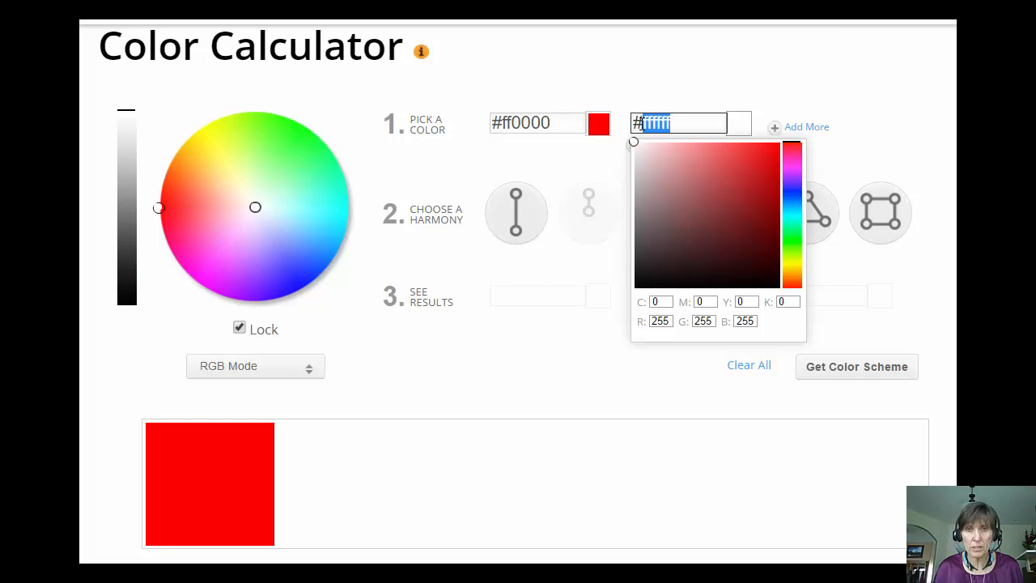
- Enter green #00ff00 as the second colour and add it to the strip
text(00)
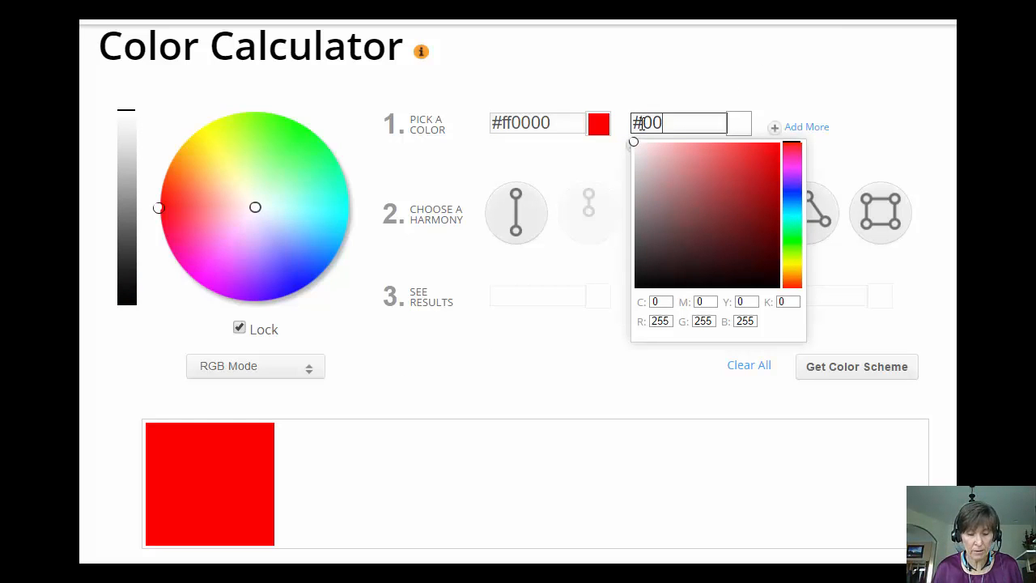
text(ff00)
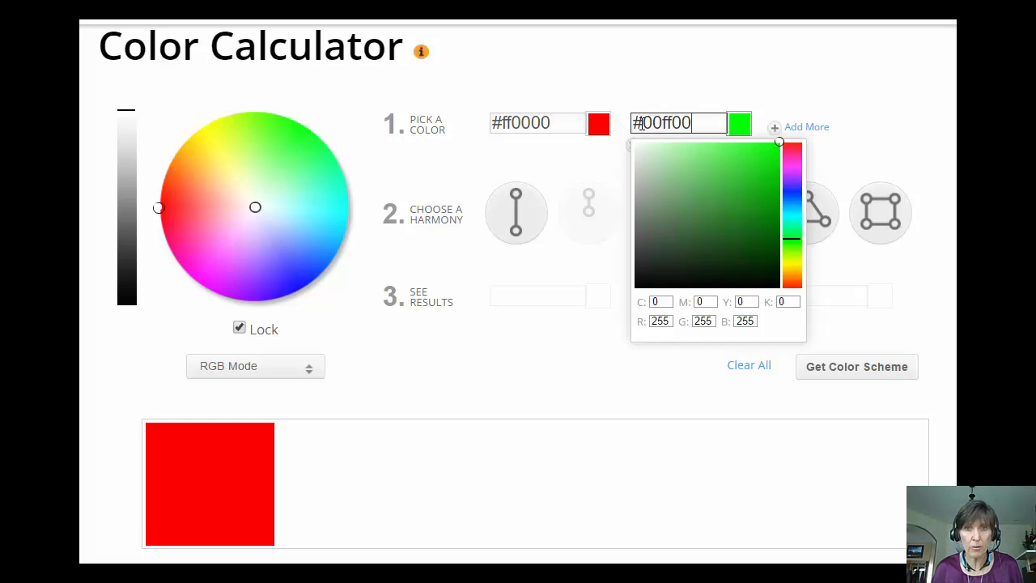
click(738, 123)
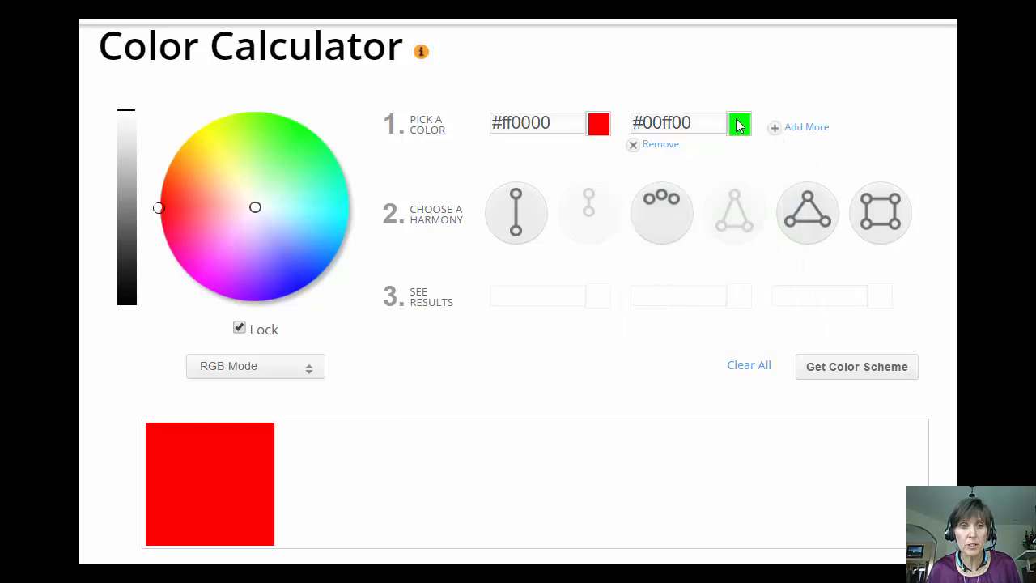
click(739, 123)
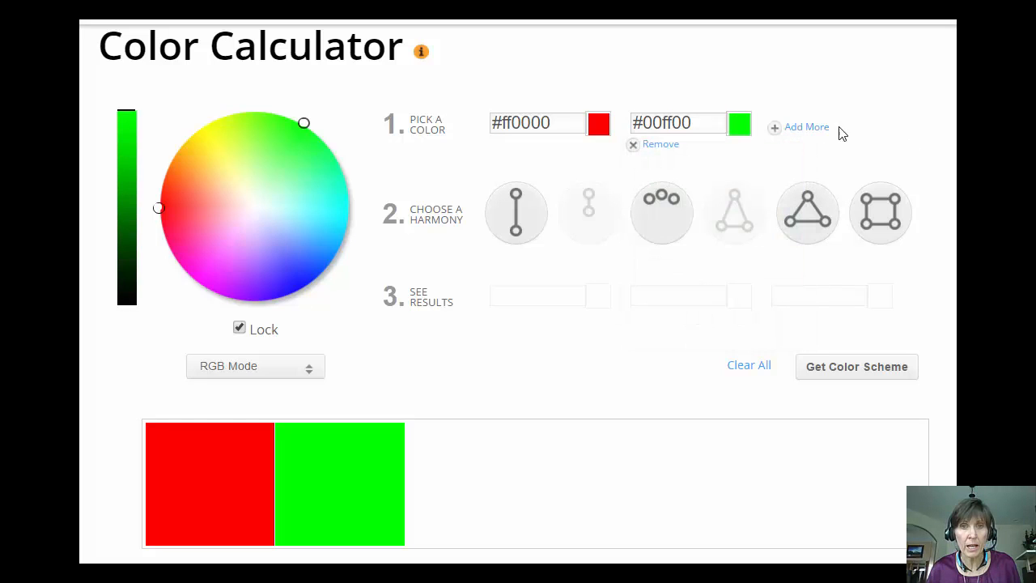
- Add a third colour and set it to blue #0000ff
click(799, 127)
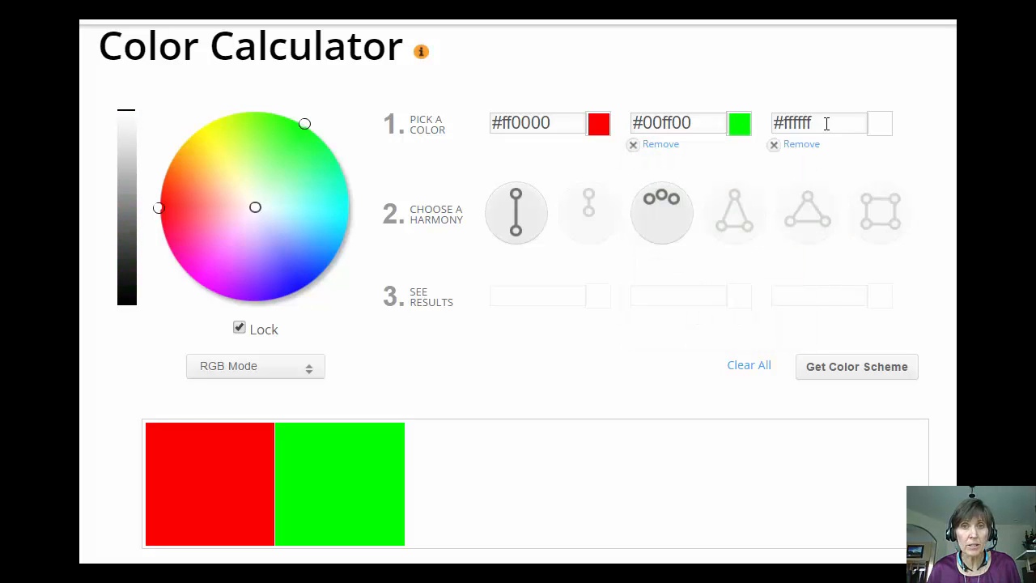
click(818, 123)
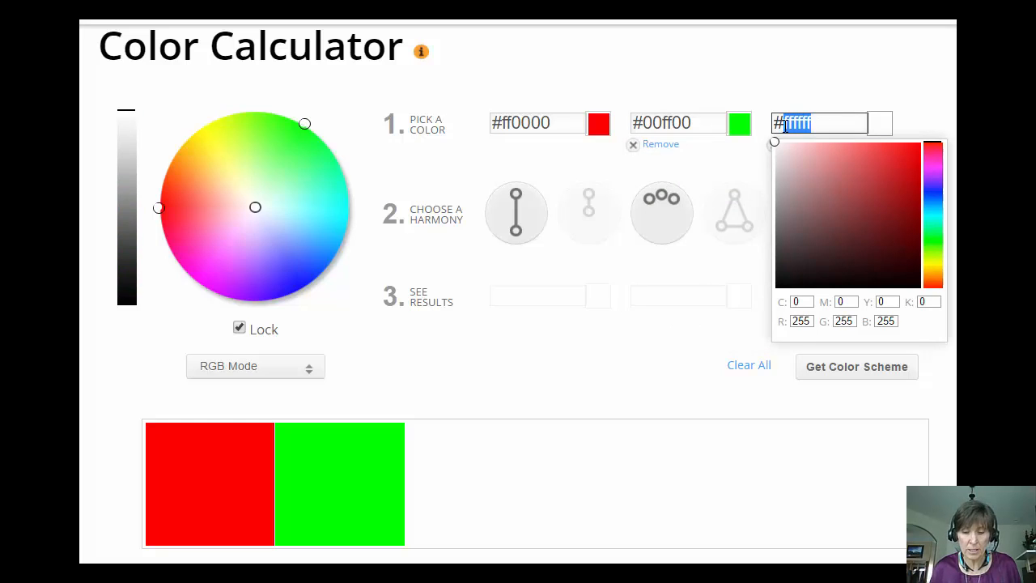
text(0000ff)
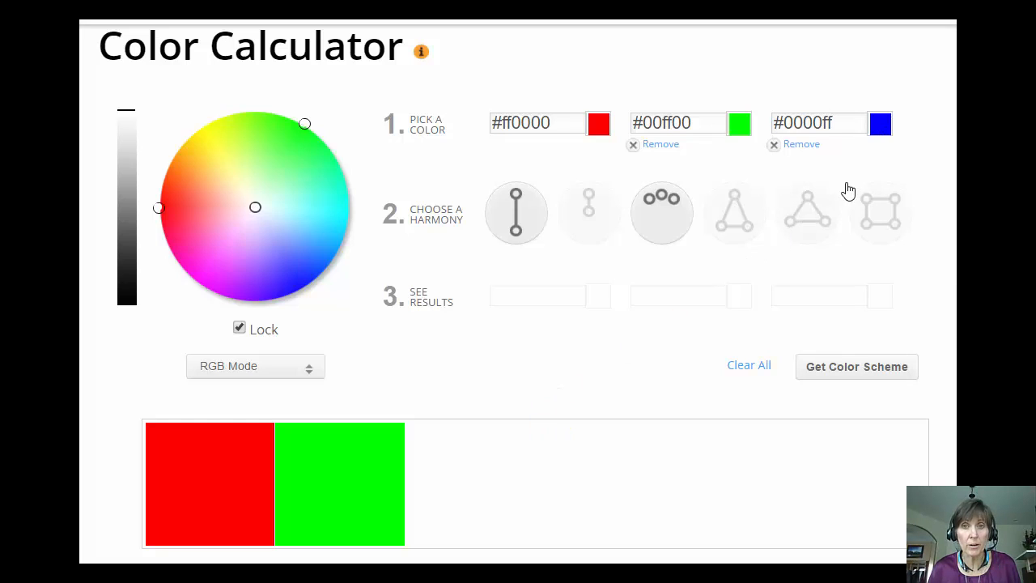
click(881, 123)
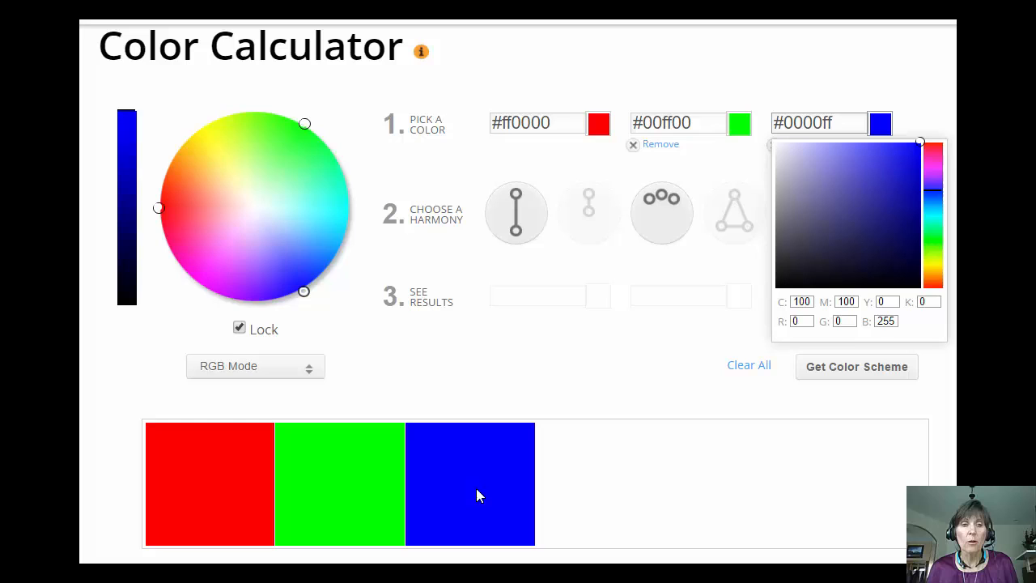
mouse_move(485, 282)
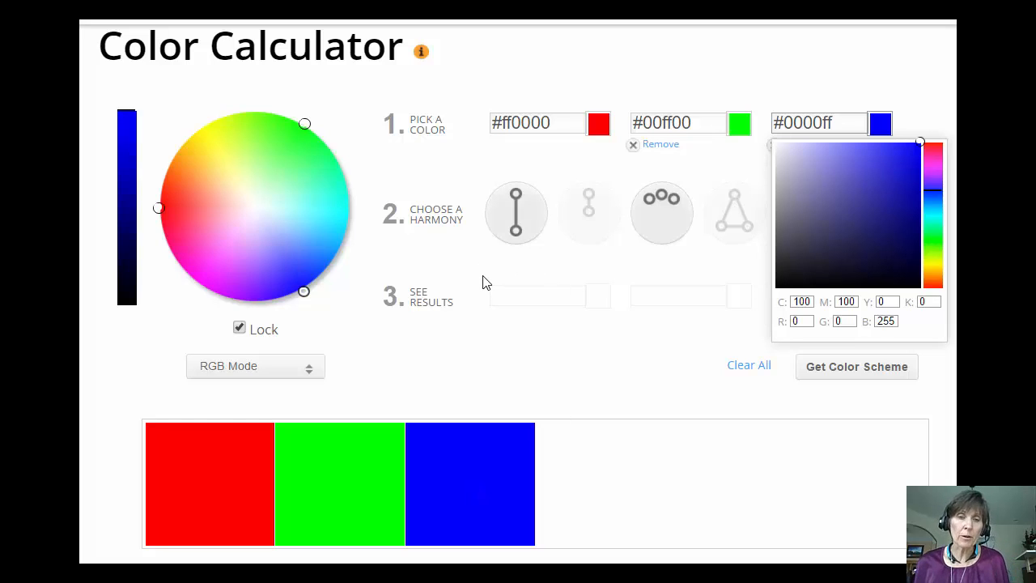
mouse_move(219, 452)
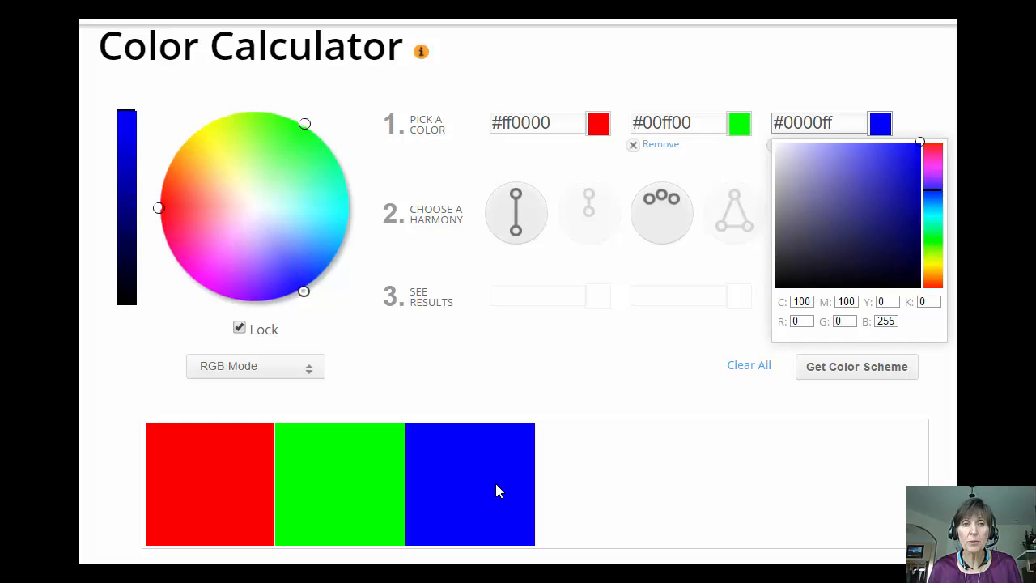
mouse_move(518, 119)
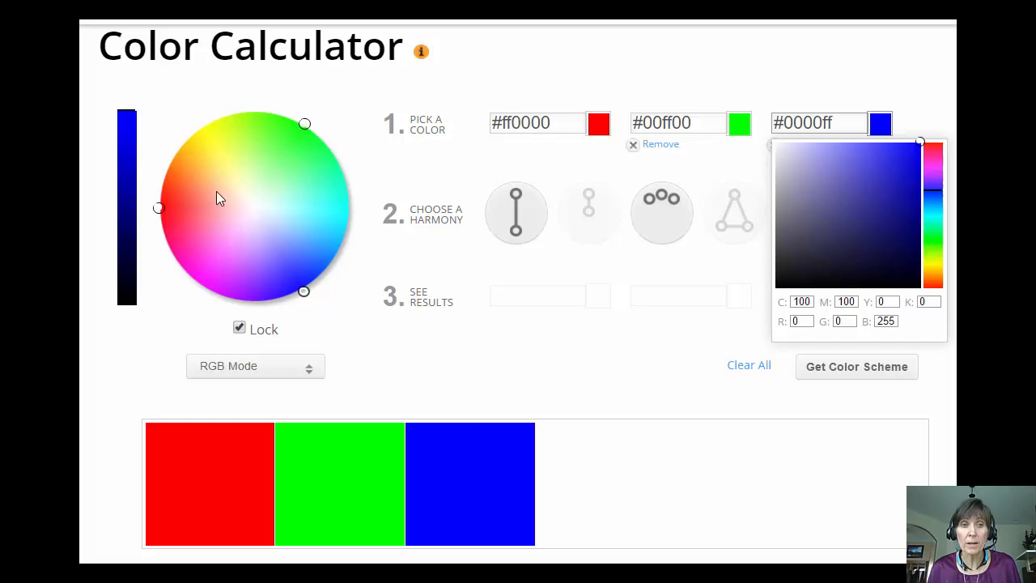
mouse_move(210, 248)
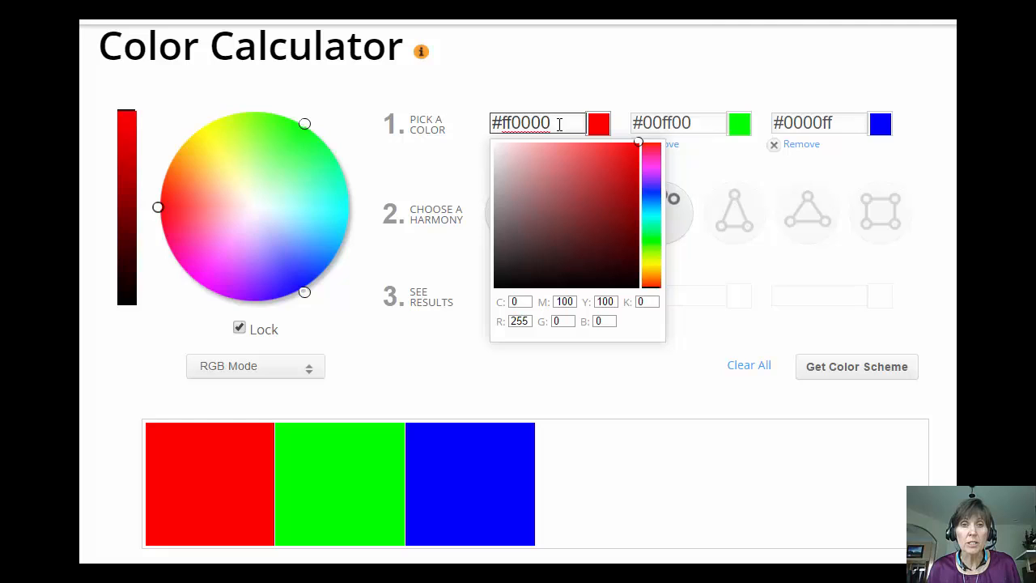
- Replace the first colour's red value with purple #8822aa and apply it
double_click(524, 122)
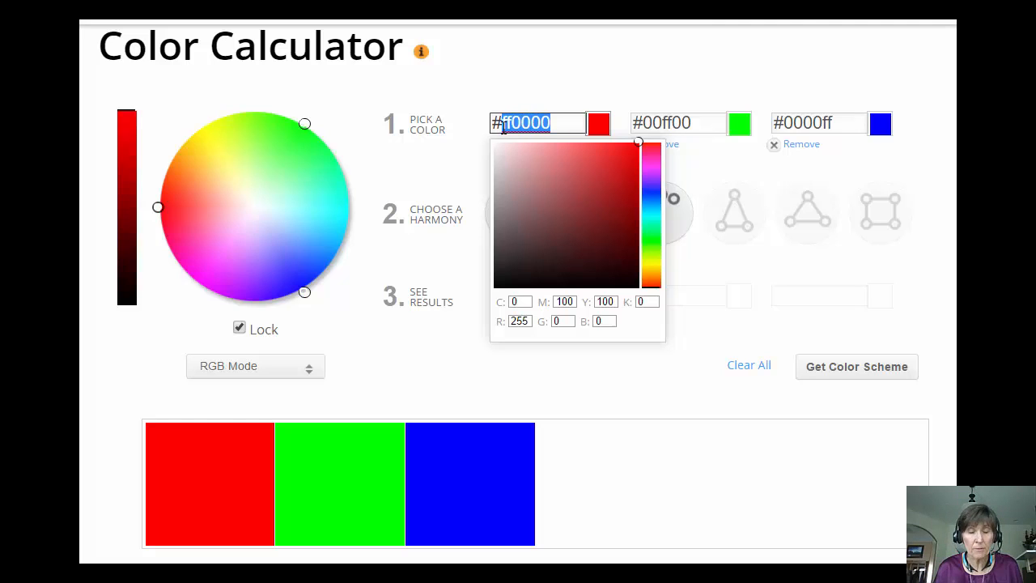
text(88)
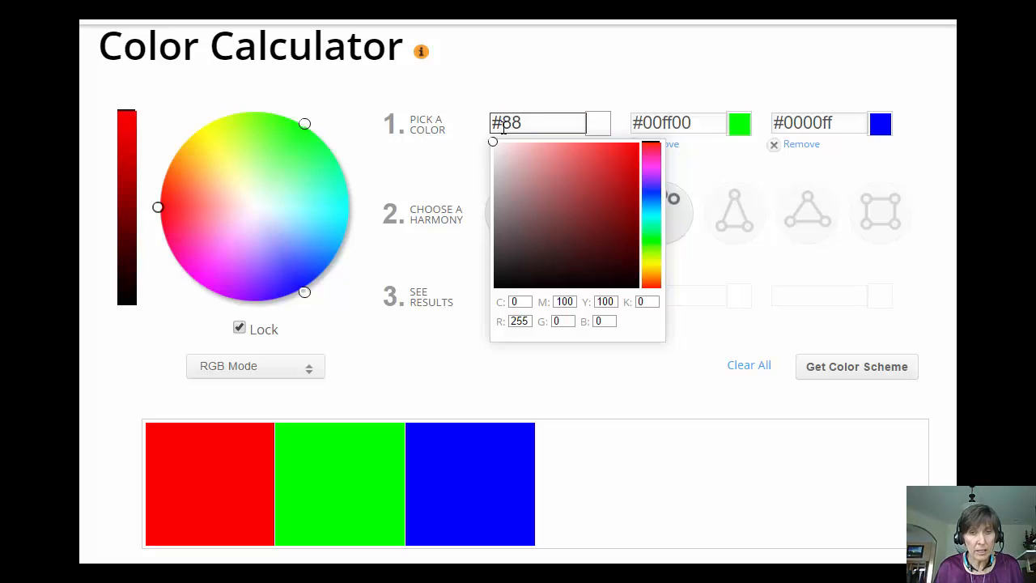
text(22AA)
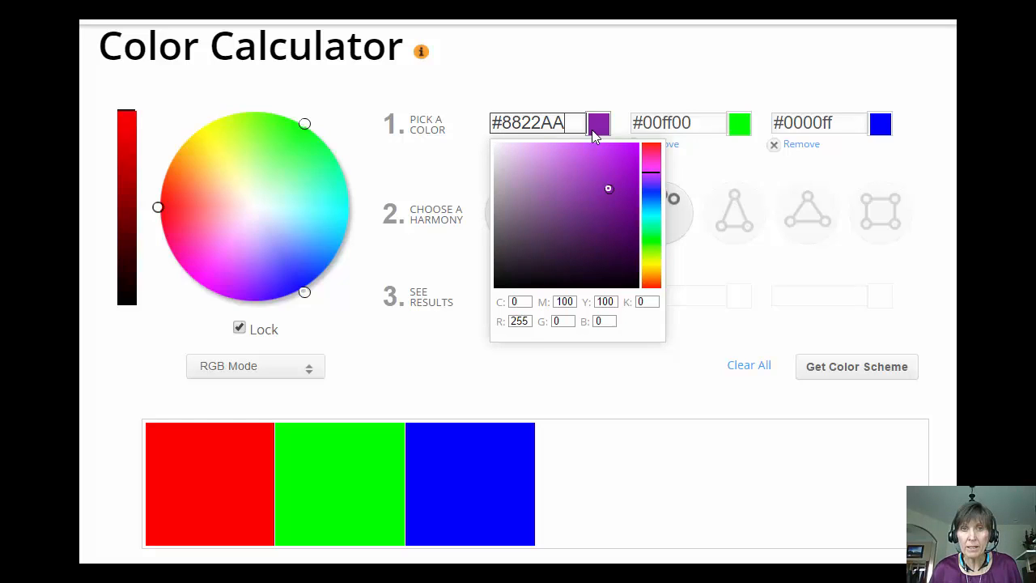
click(598, 123)
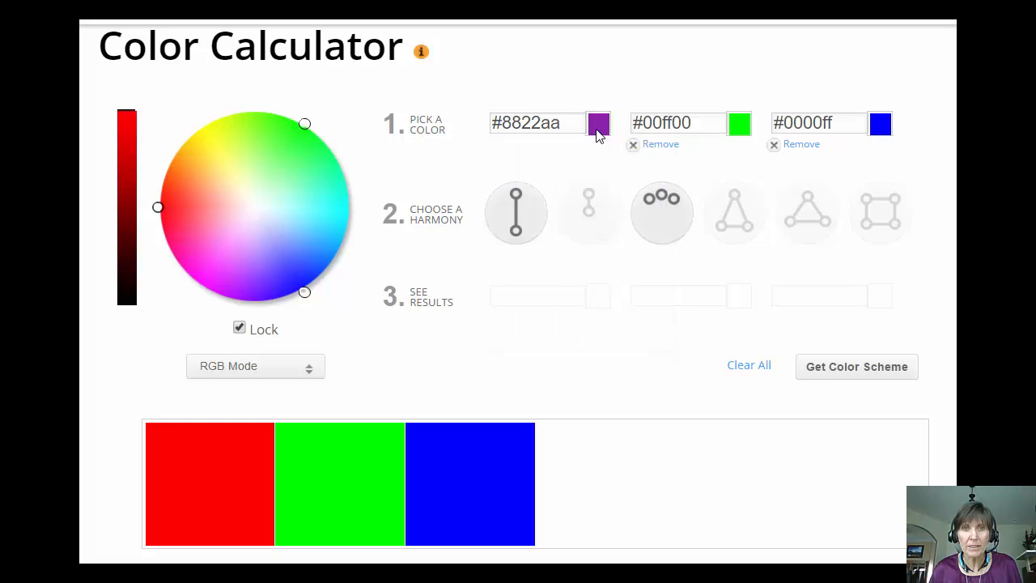
click(598, 123)
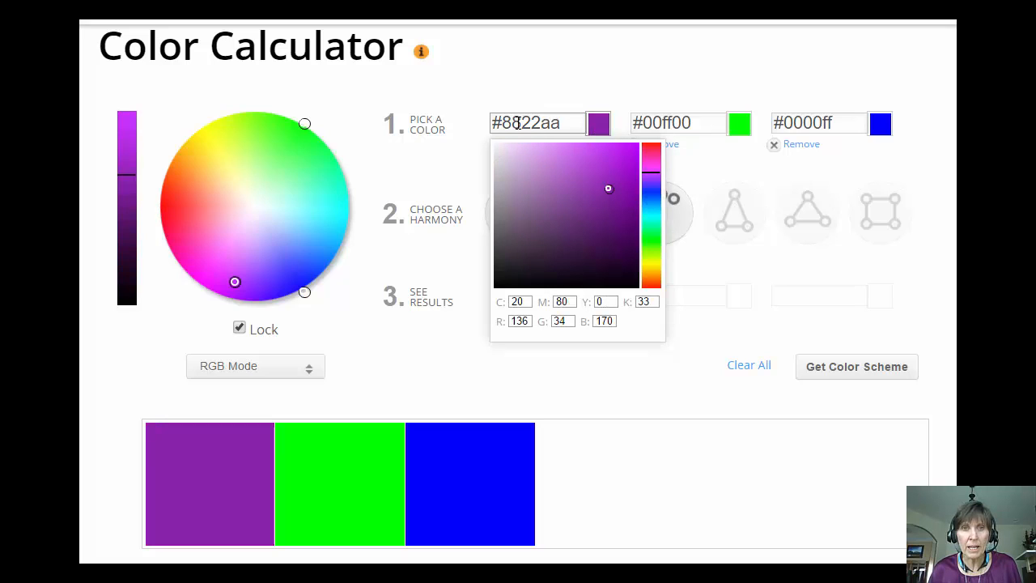
double_click(508, 122)
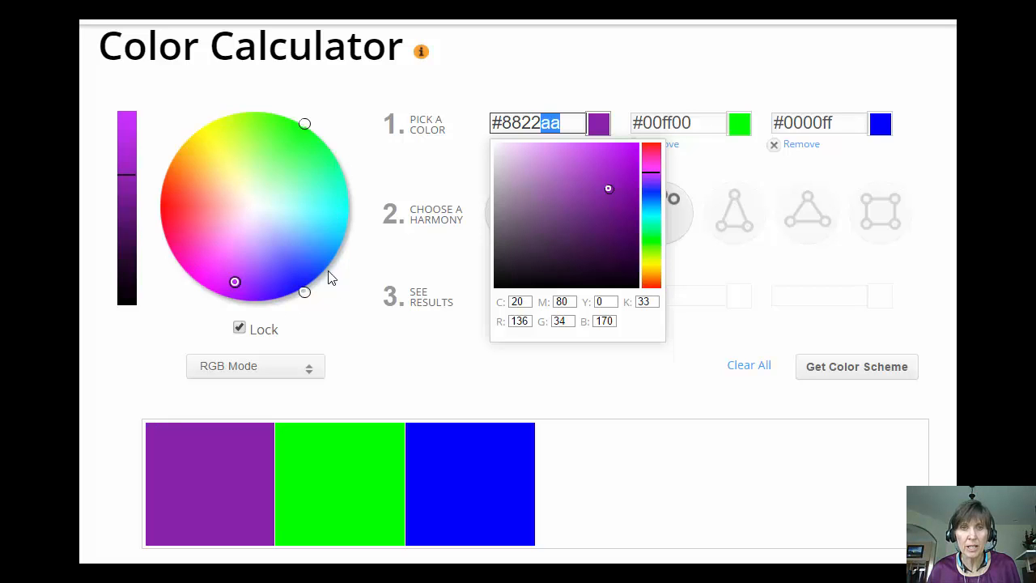
mouse_move(383, 355)
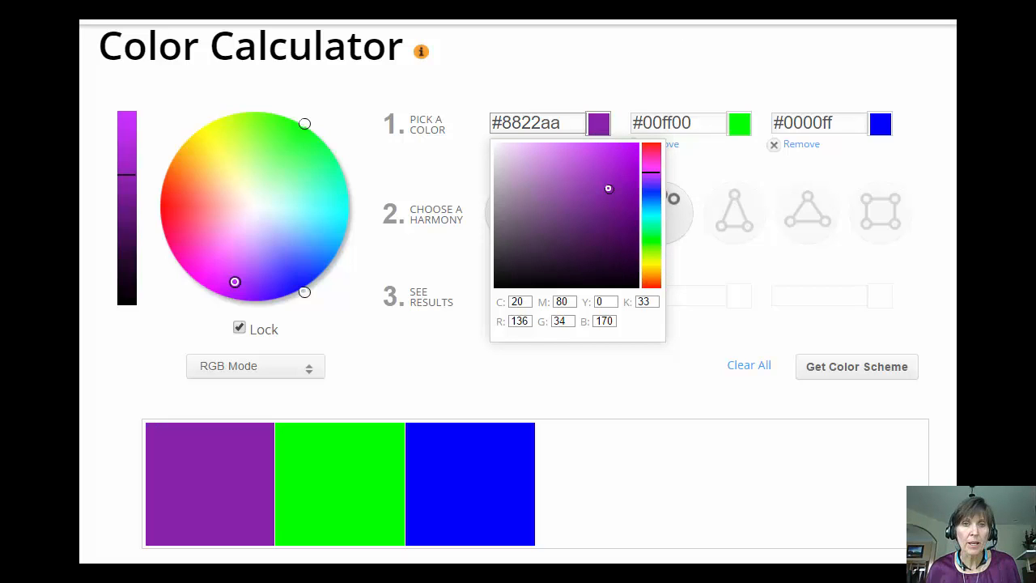
mouse_move(284, 249)
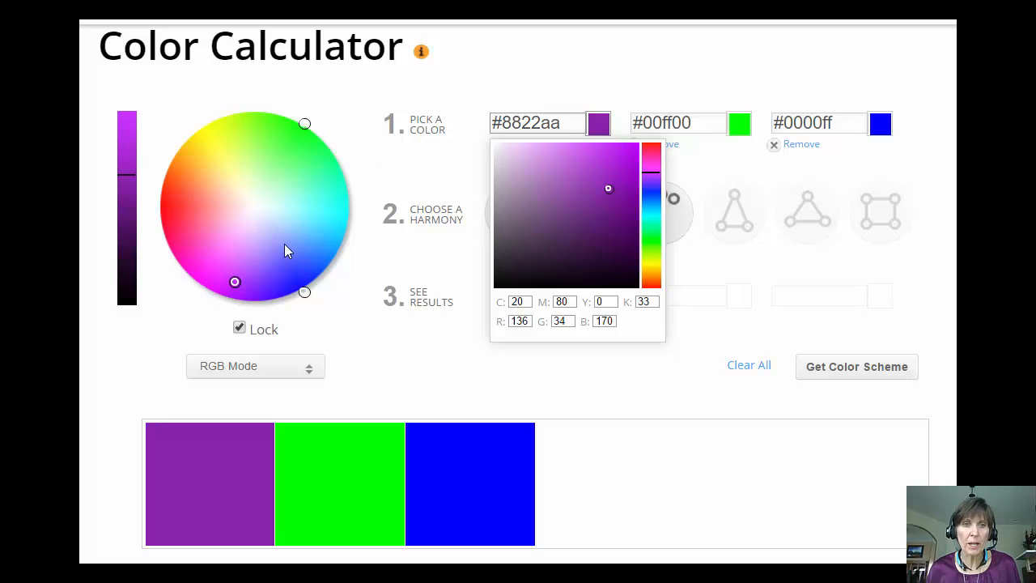
mouse_move(743, 81)
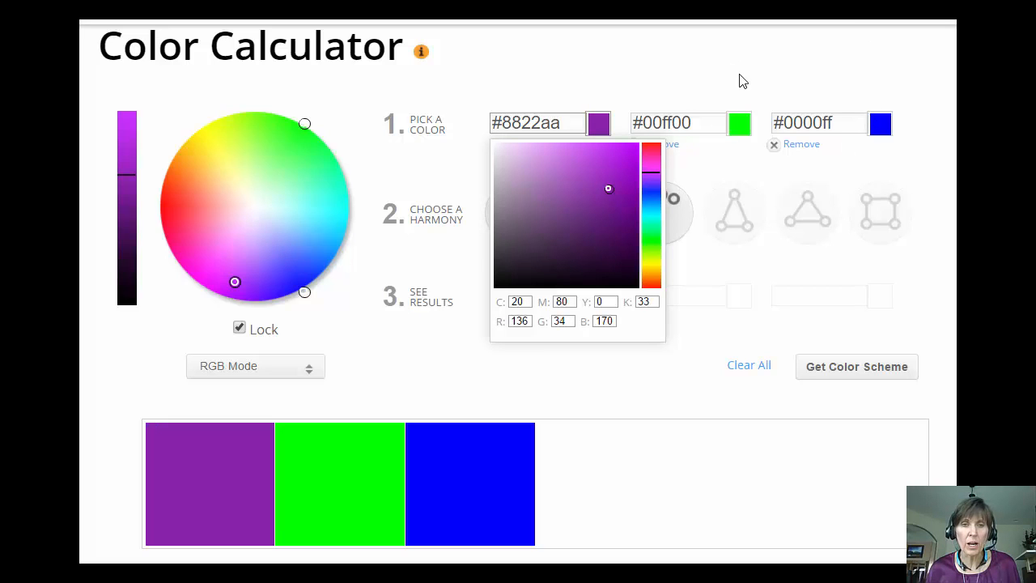
mouse_move(128, 186)
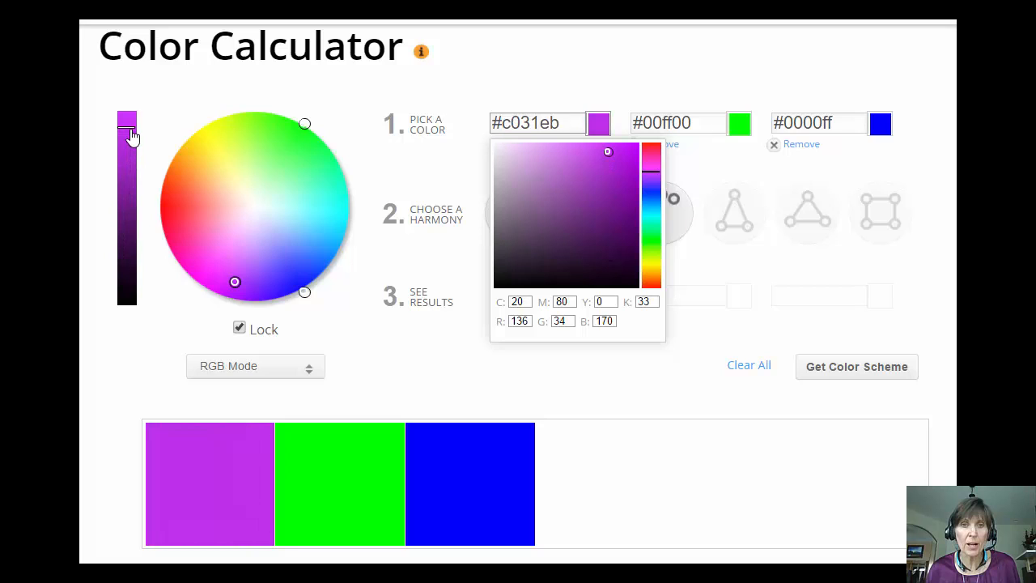
- Adjust the purple with the lightness bar and picker square, settling on muted mauve #b478c2
click(608, 165)
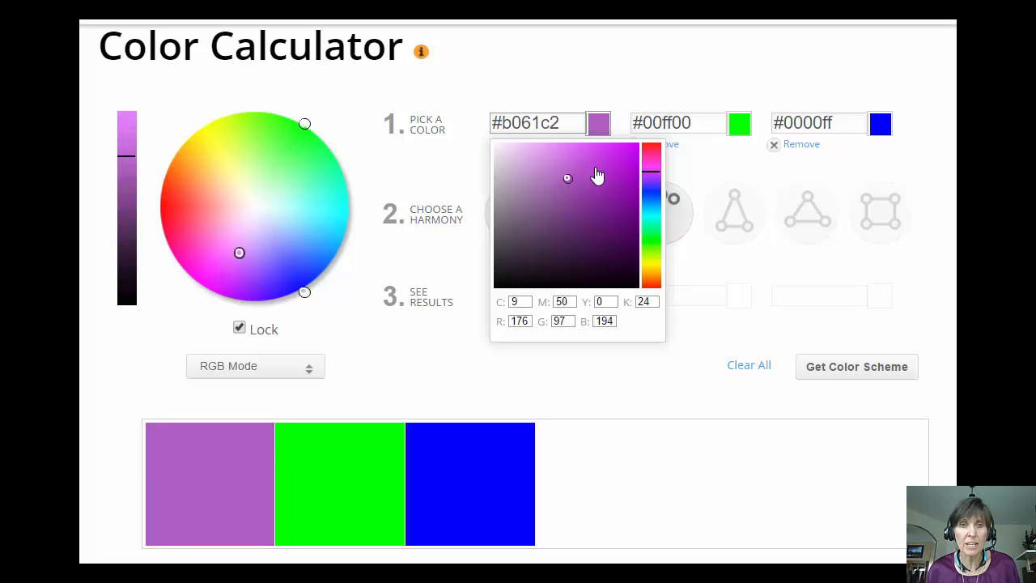
click(592, 236)
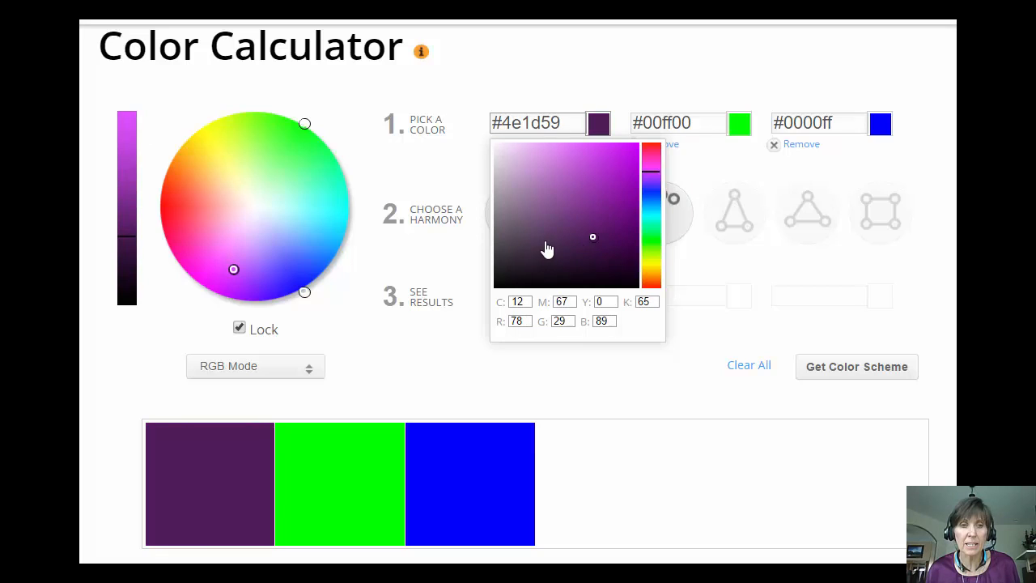
click(549, 179)
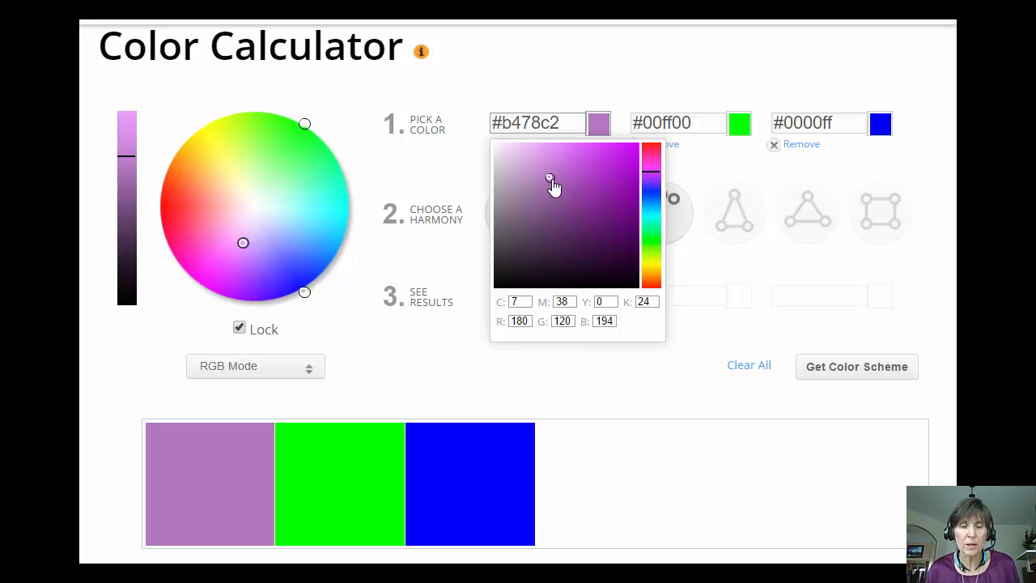
mouse_move(748, 137)
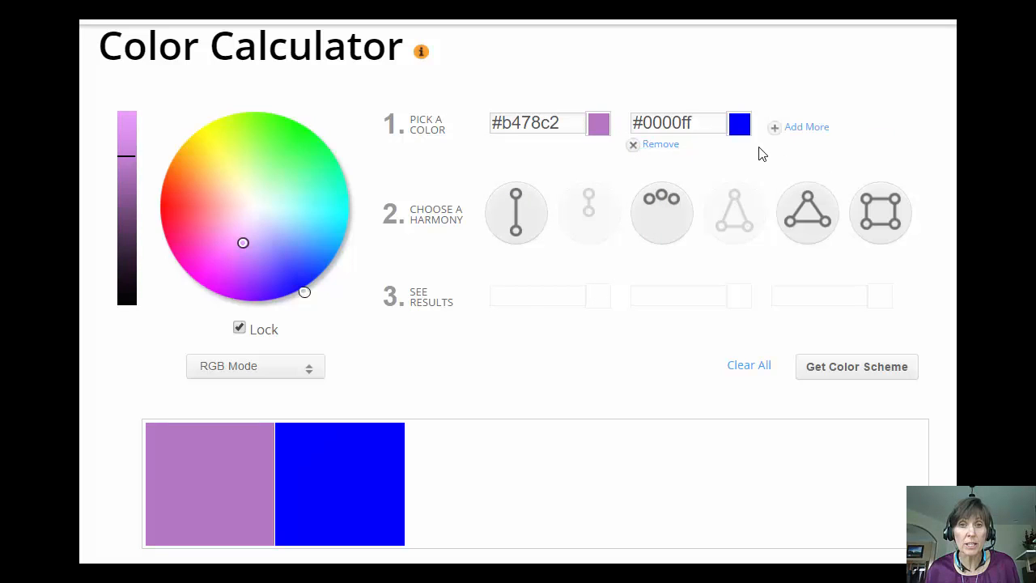
- Remove blue, preview shade, analogous, split complementary and triadic harmonies, then choose tetradic
click(660, 143)
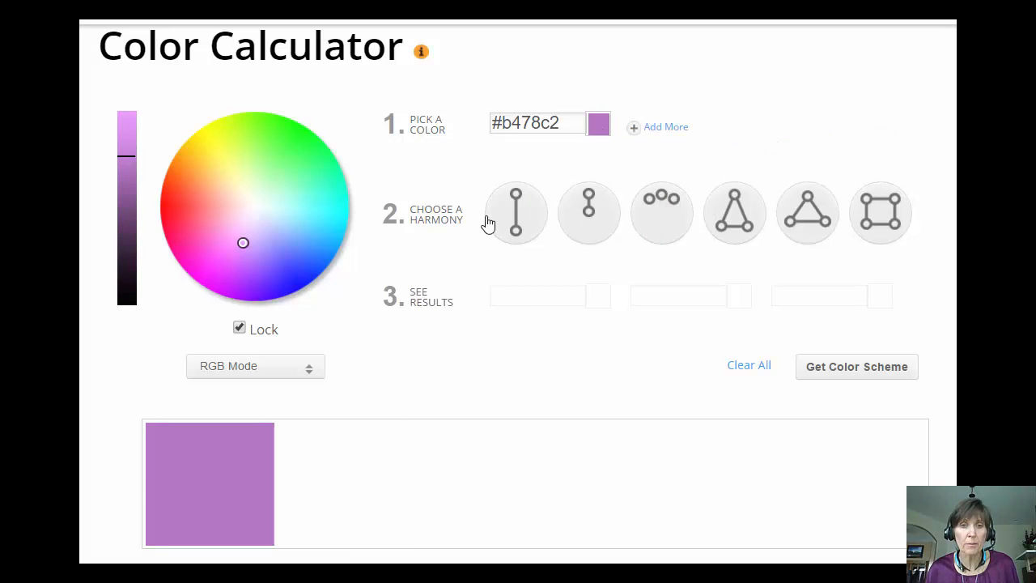
click(588, 213)
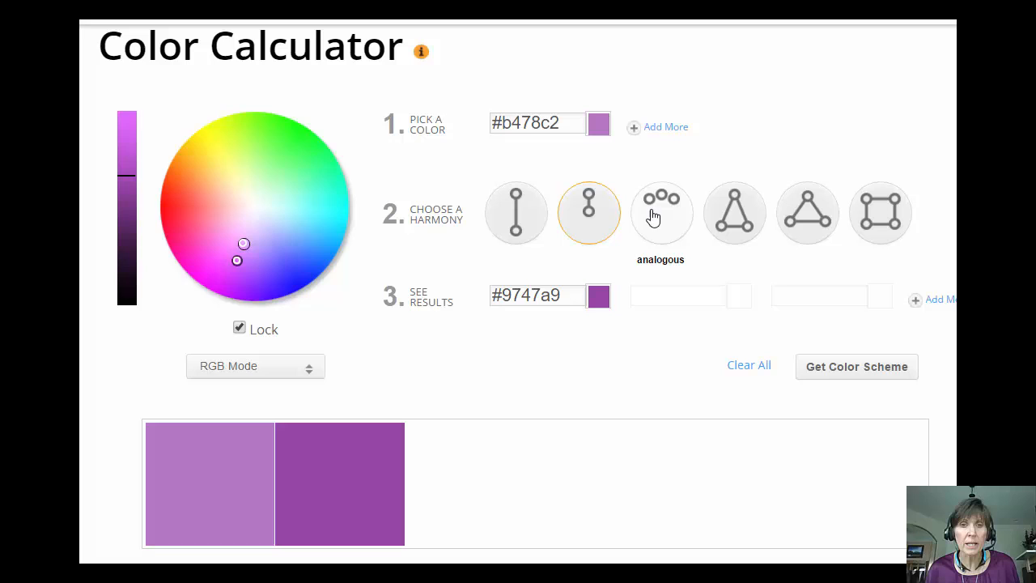
click(660, 212)
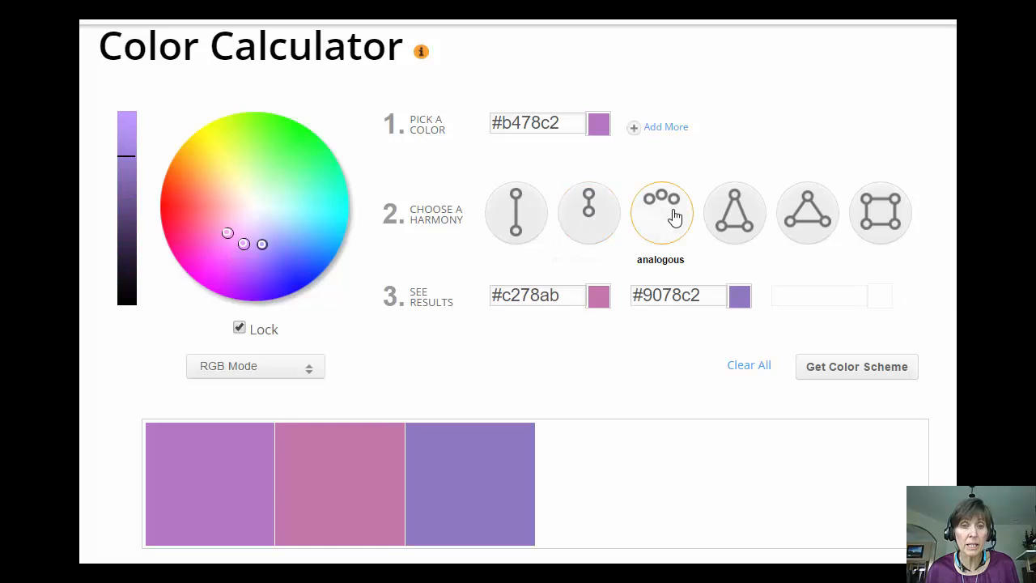
click(733, 212)
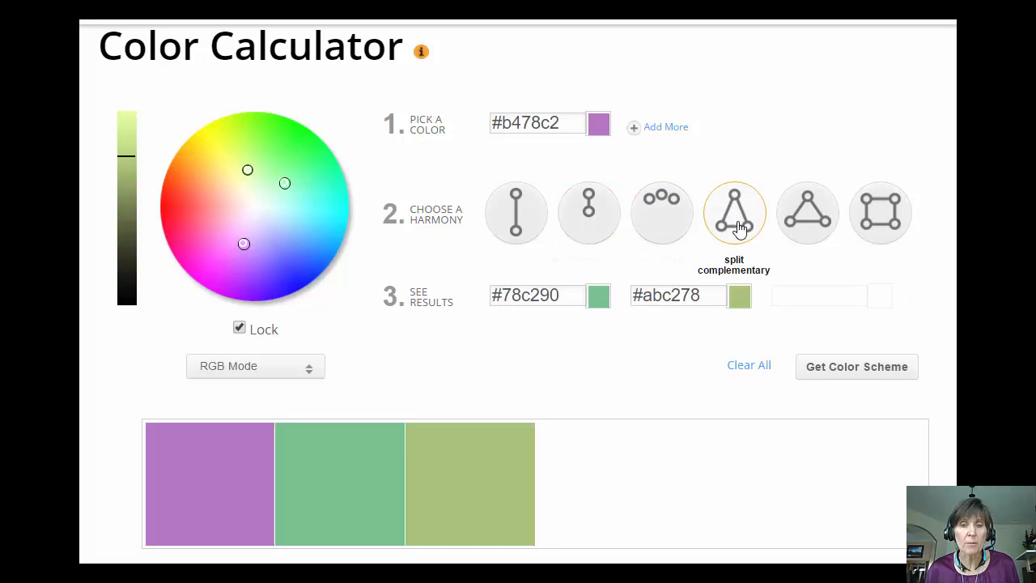
click(807, 212)
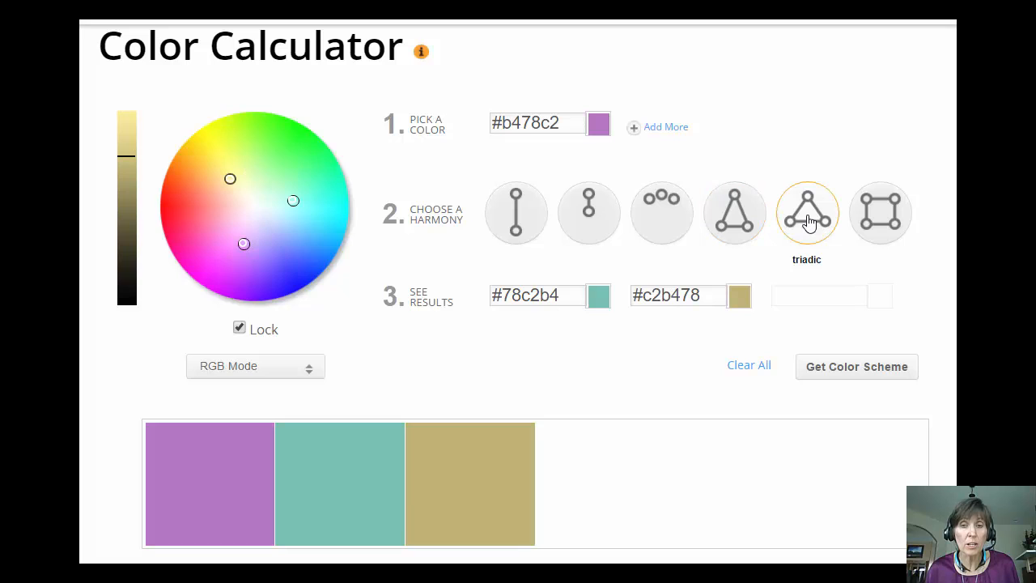
click(880, 212)
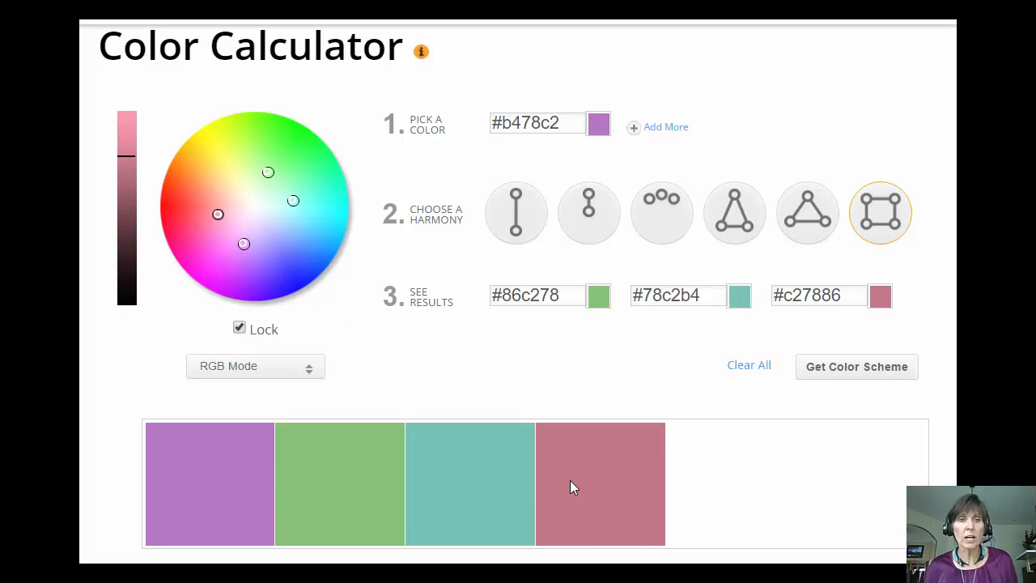
mouse_move(780, 89)
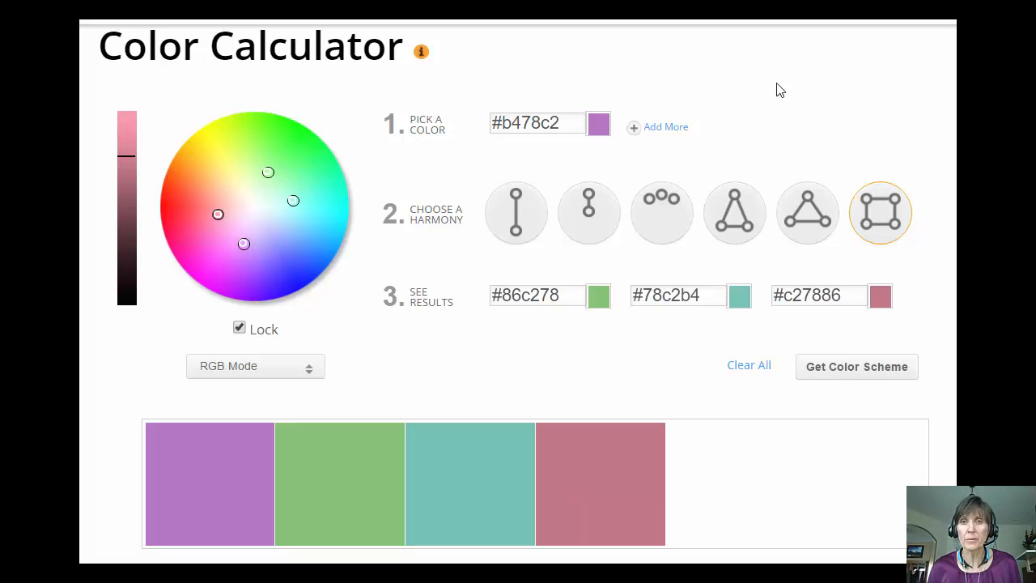